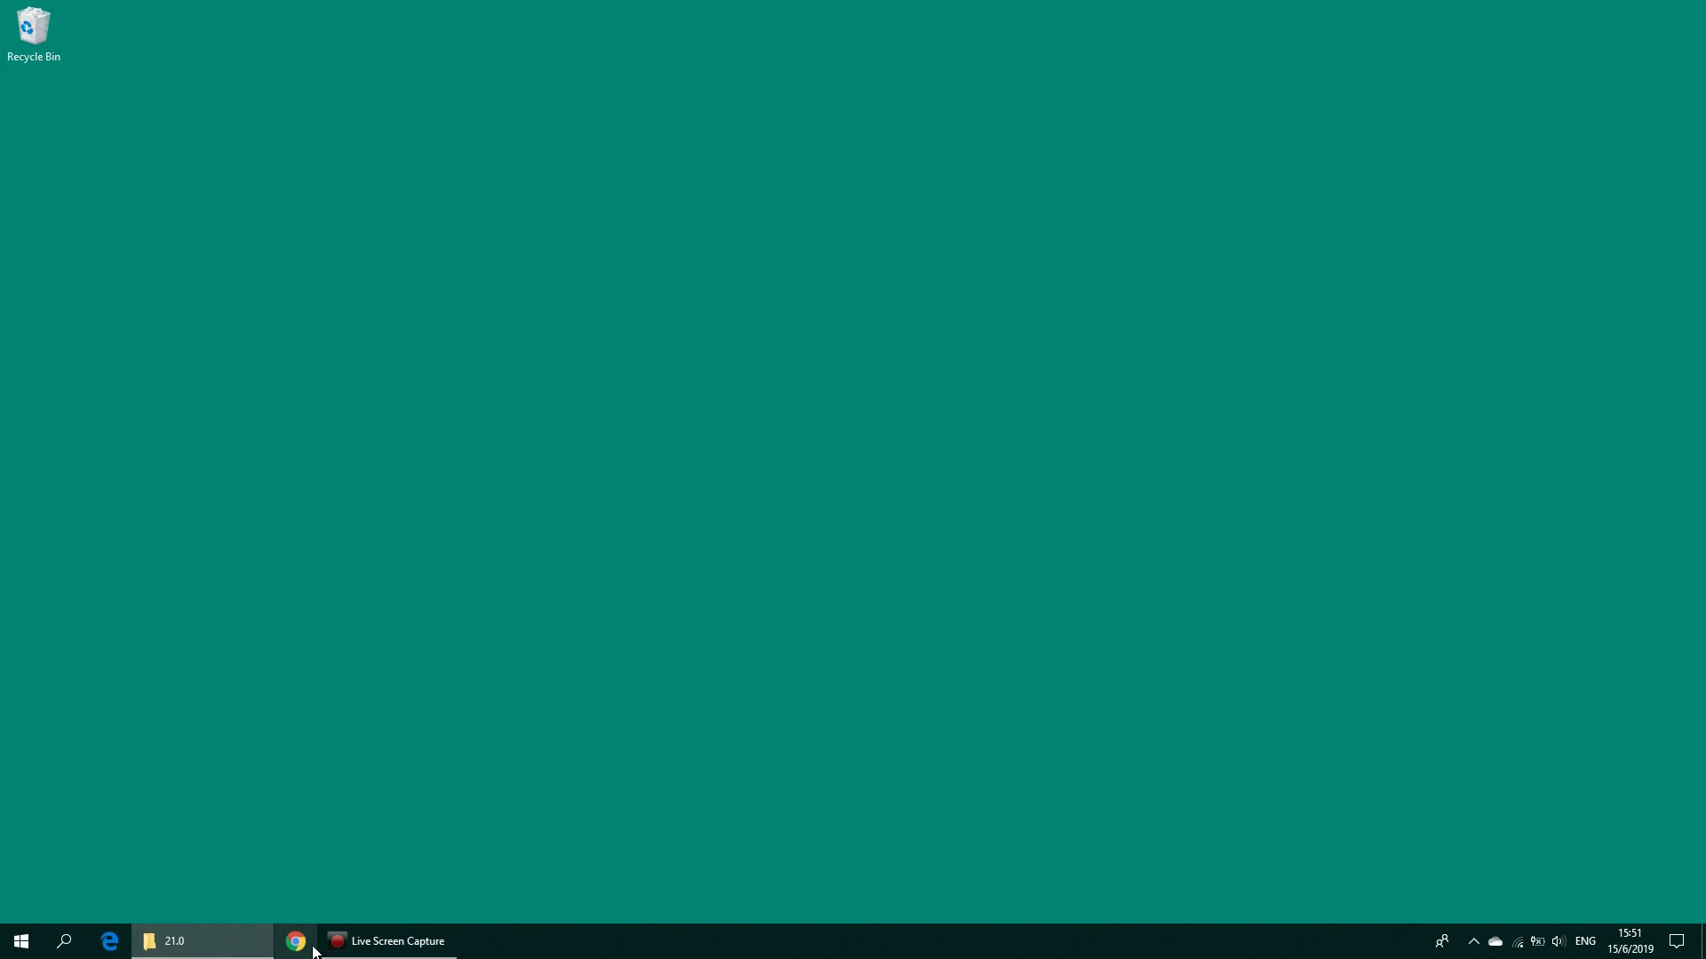
Launch Chrome and go to the 123.hp.com printer setup site
click(295, 941)
text(123.hp.co)
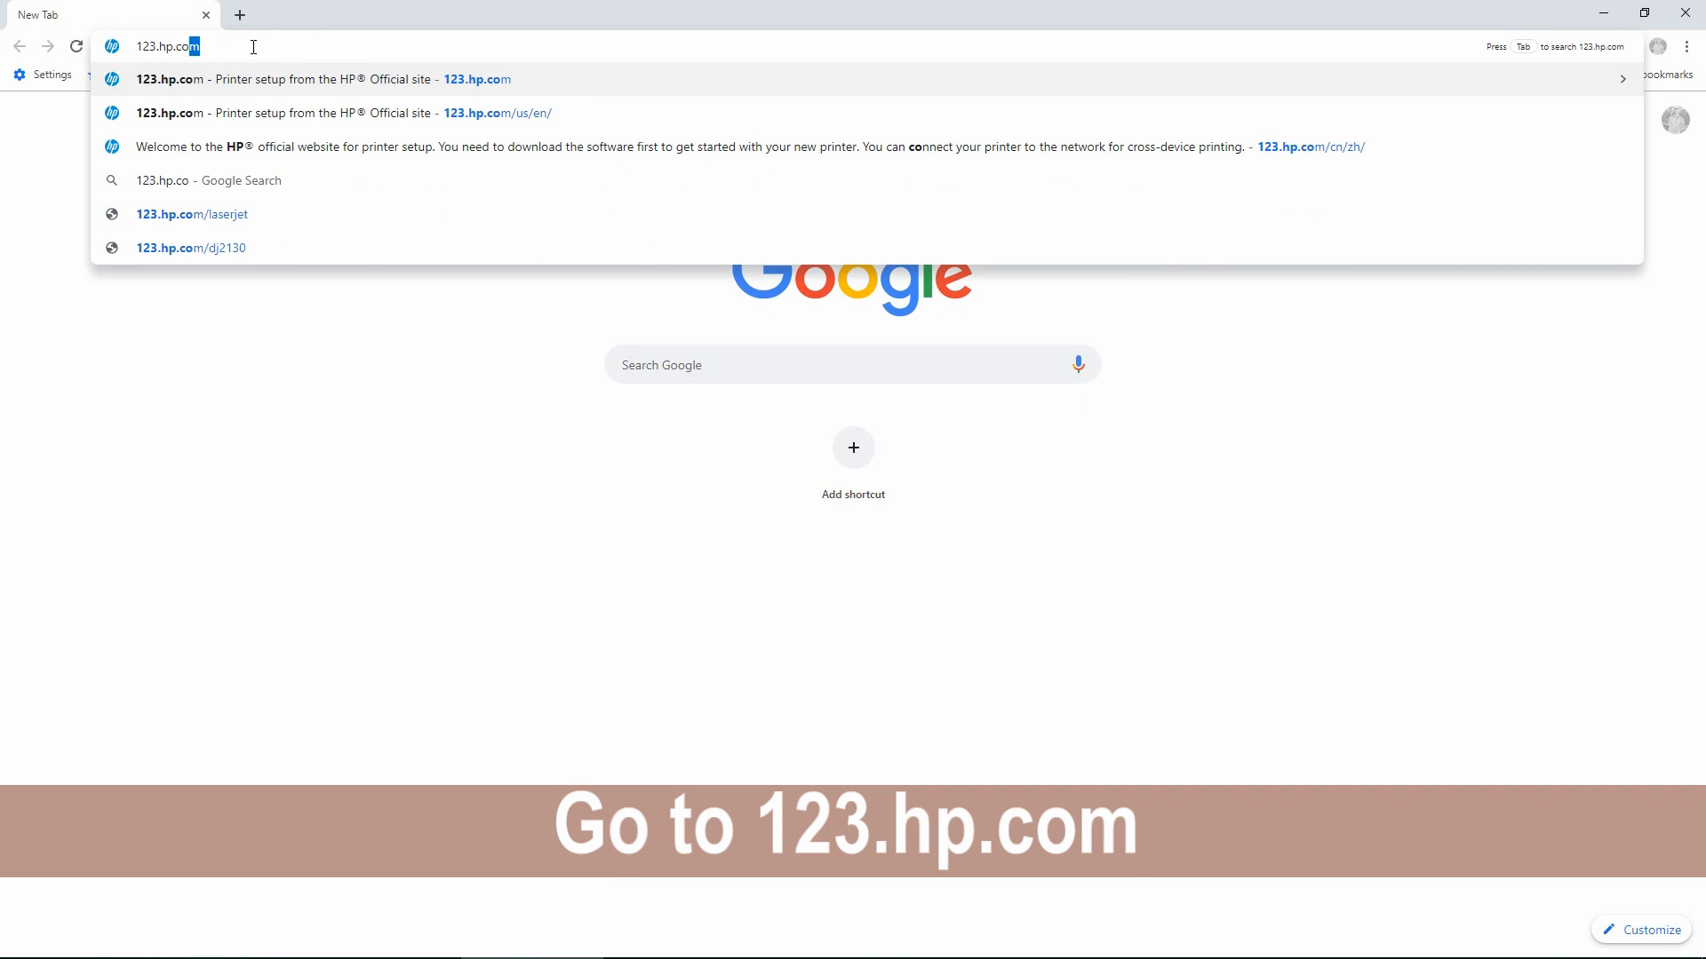
click(326, 112)
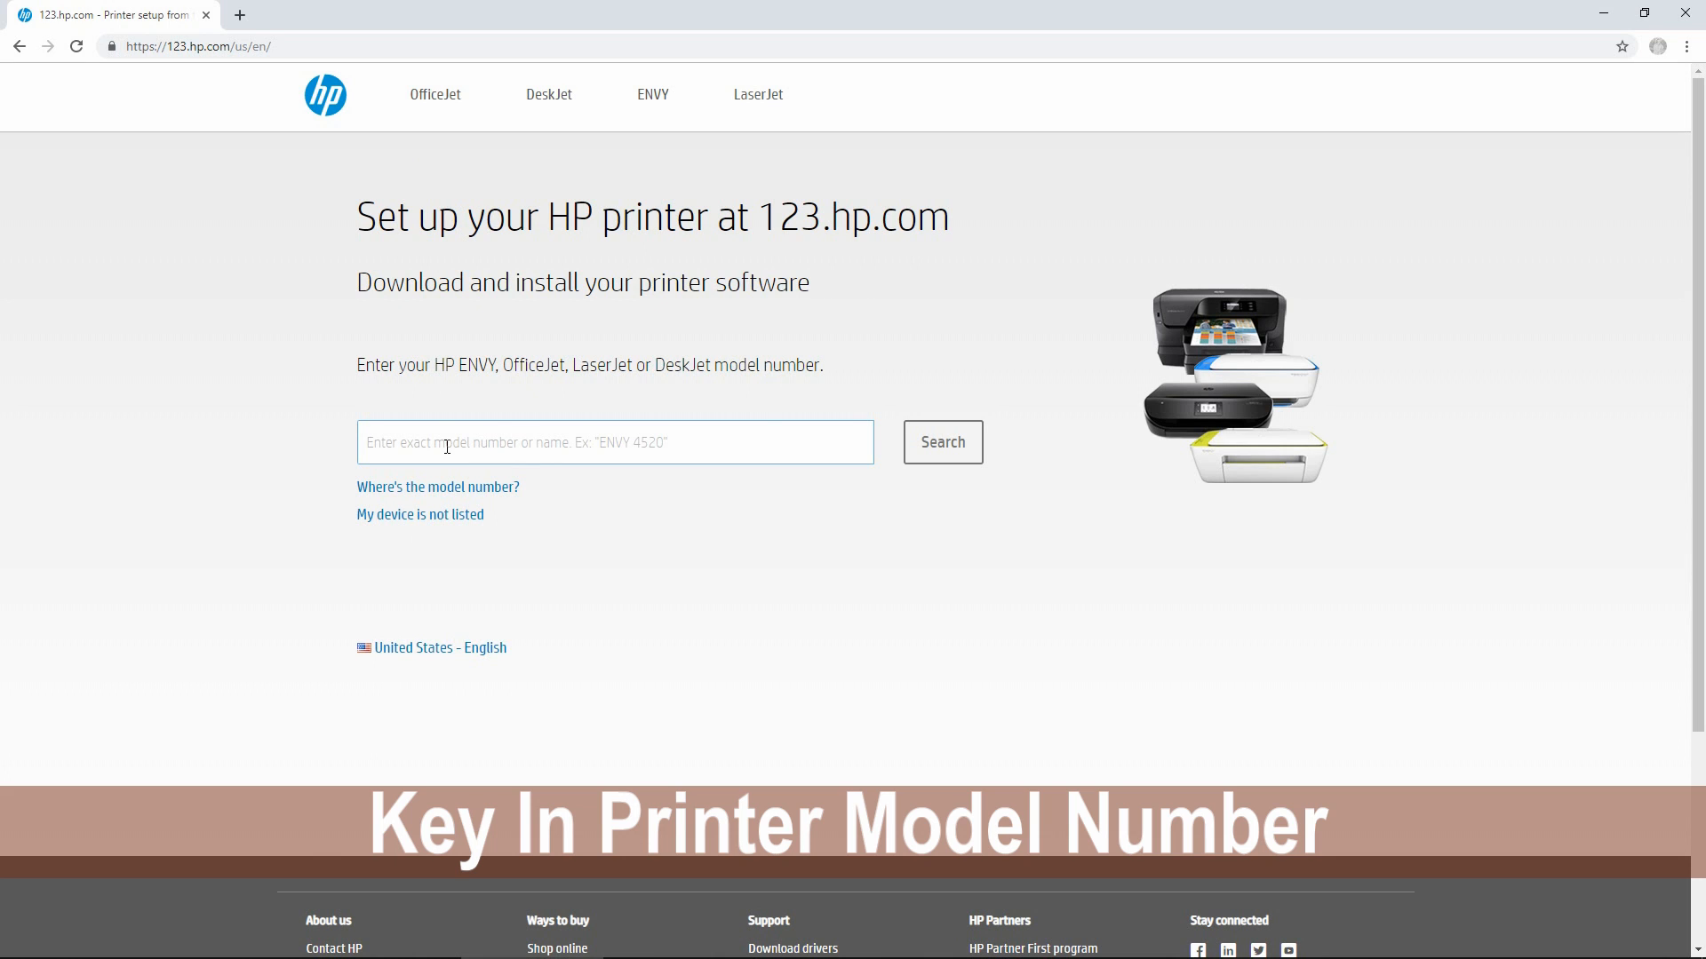
Search 123.hp.com for 'never' and choose the HP Neverstop Laser MFP 1200 Printer series
text(neverstop las)
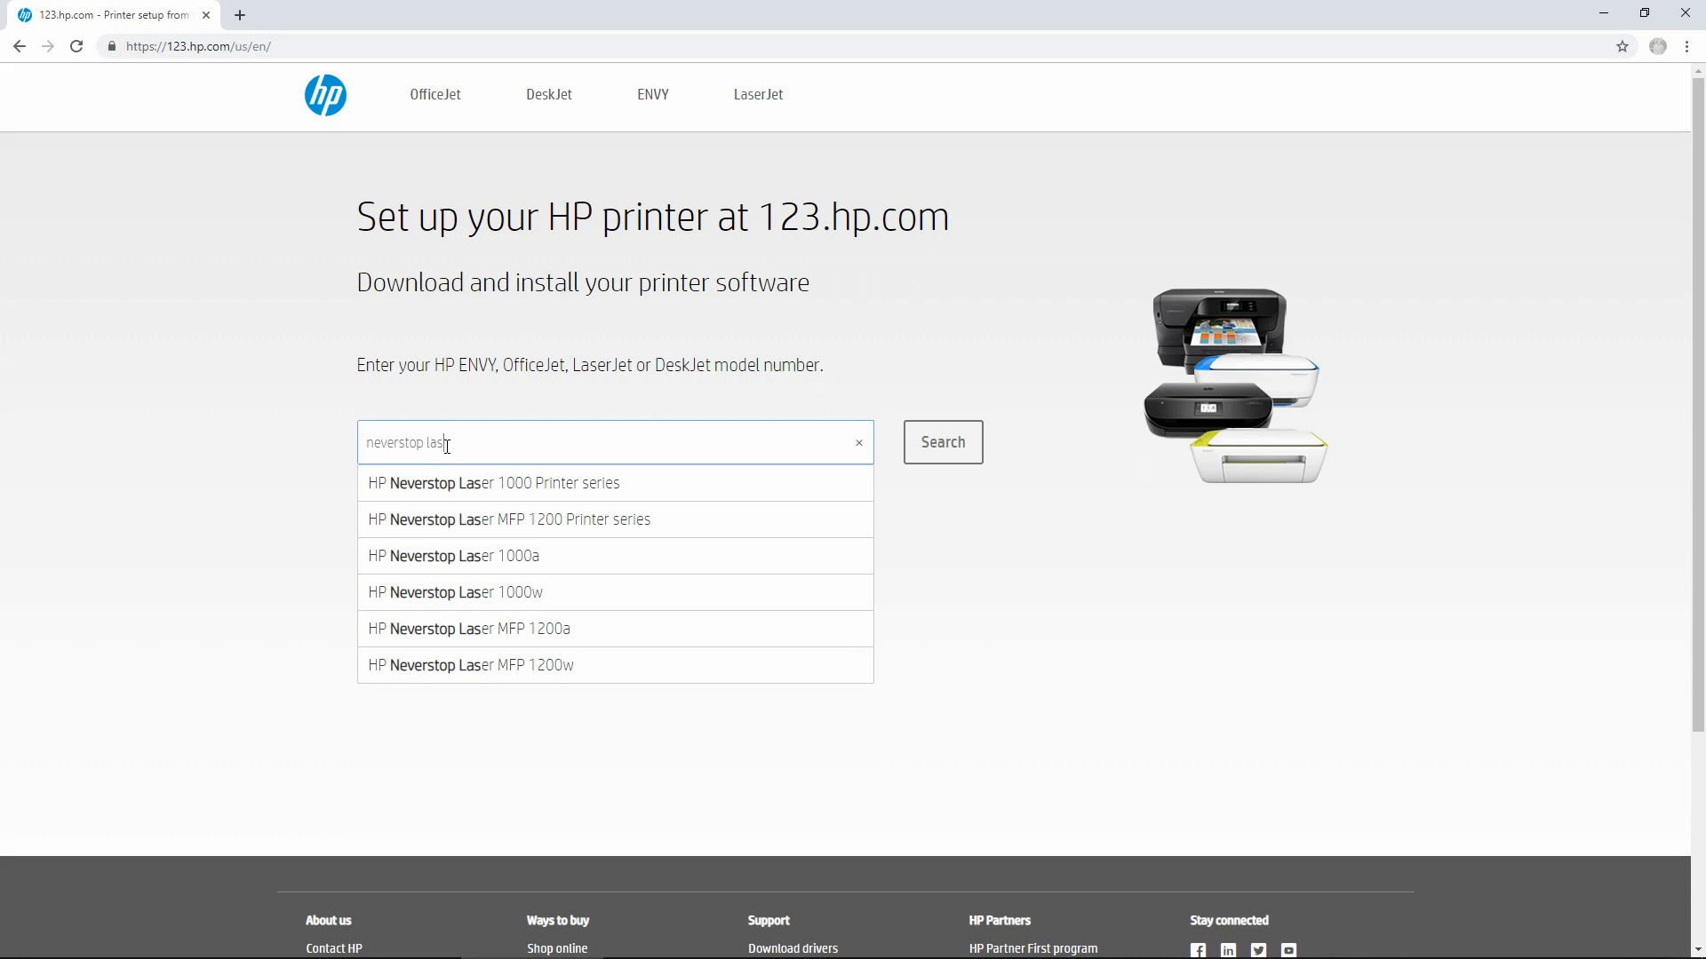
click(509, 519)
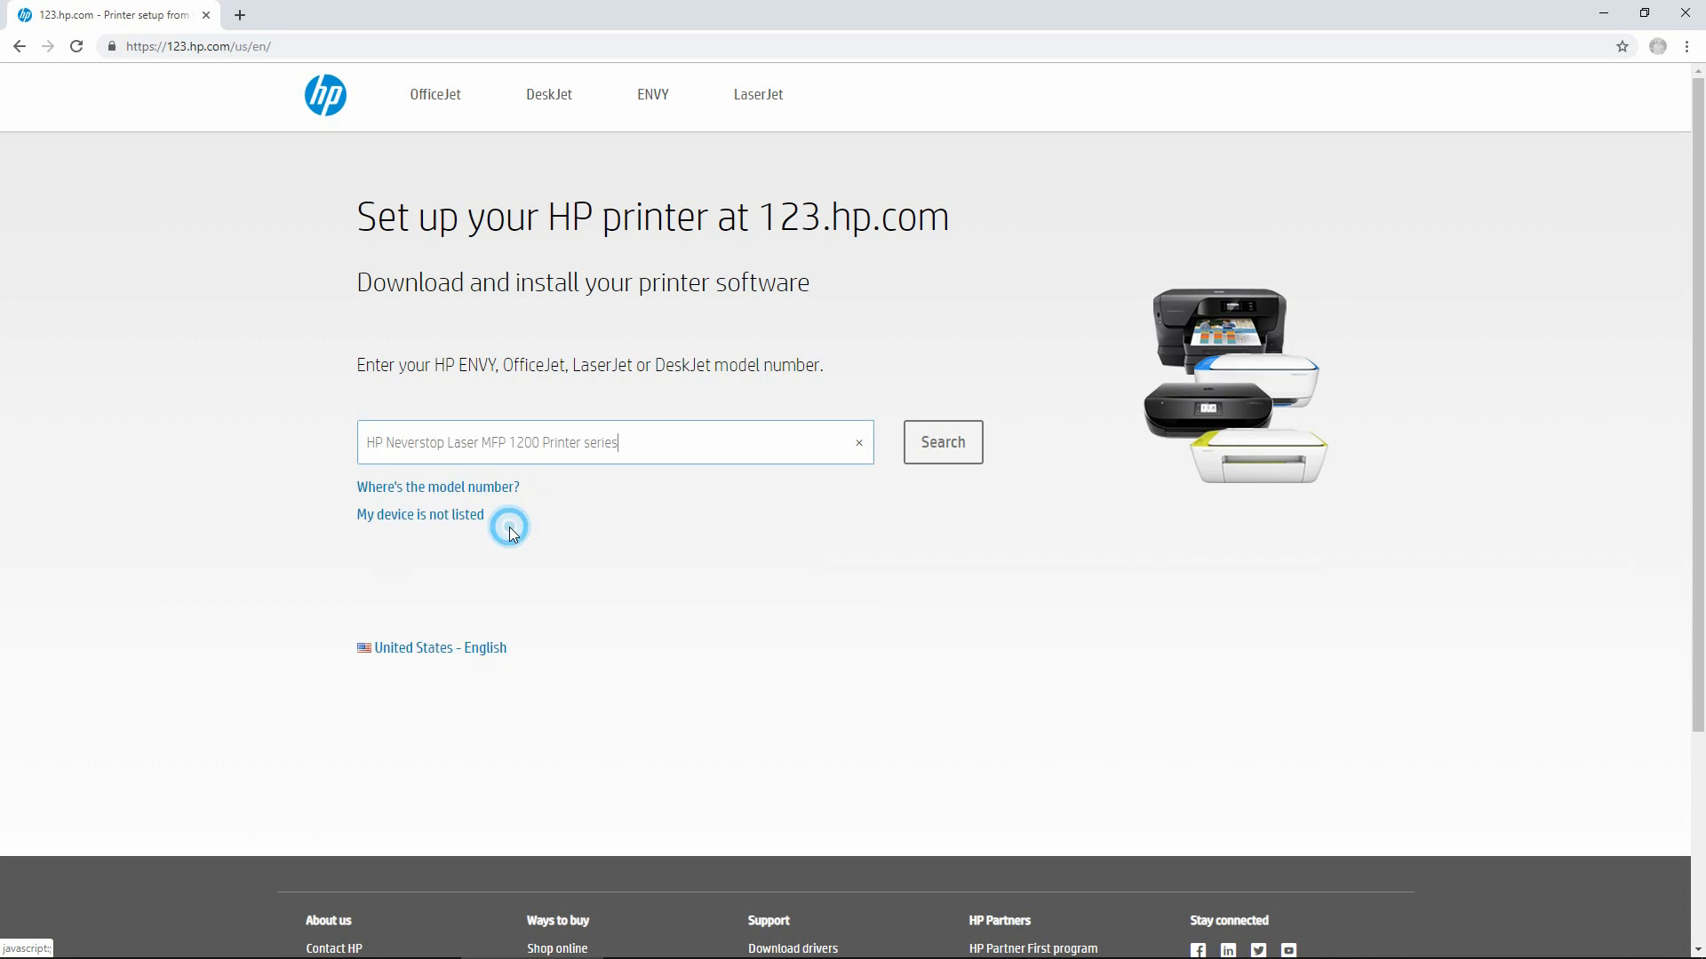
click(940, 442)
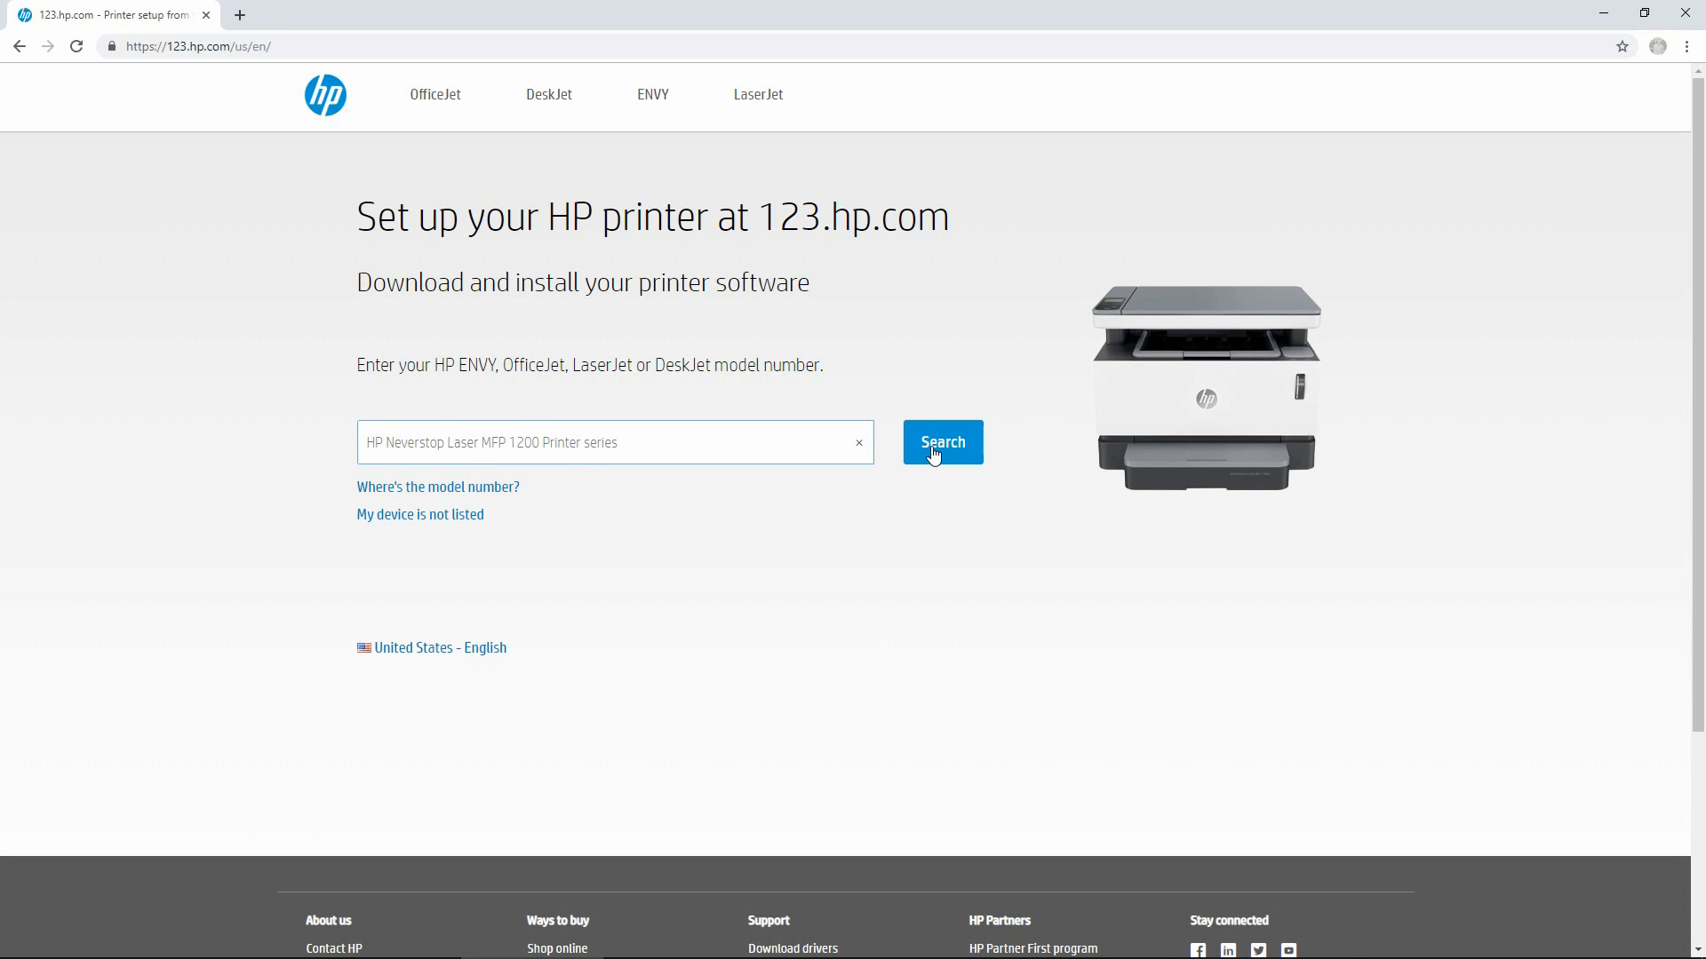
click(941, 441)
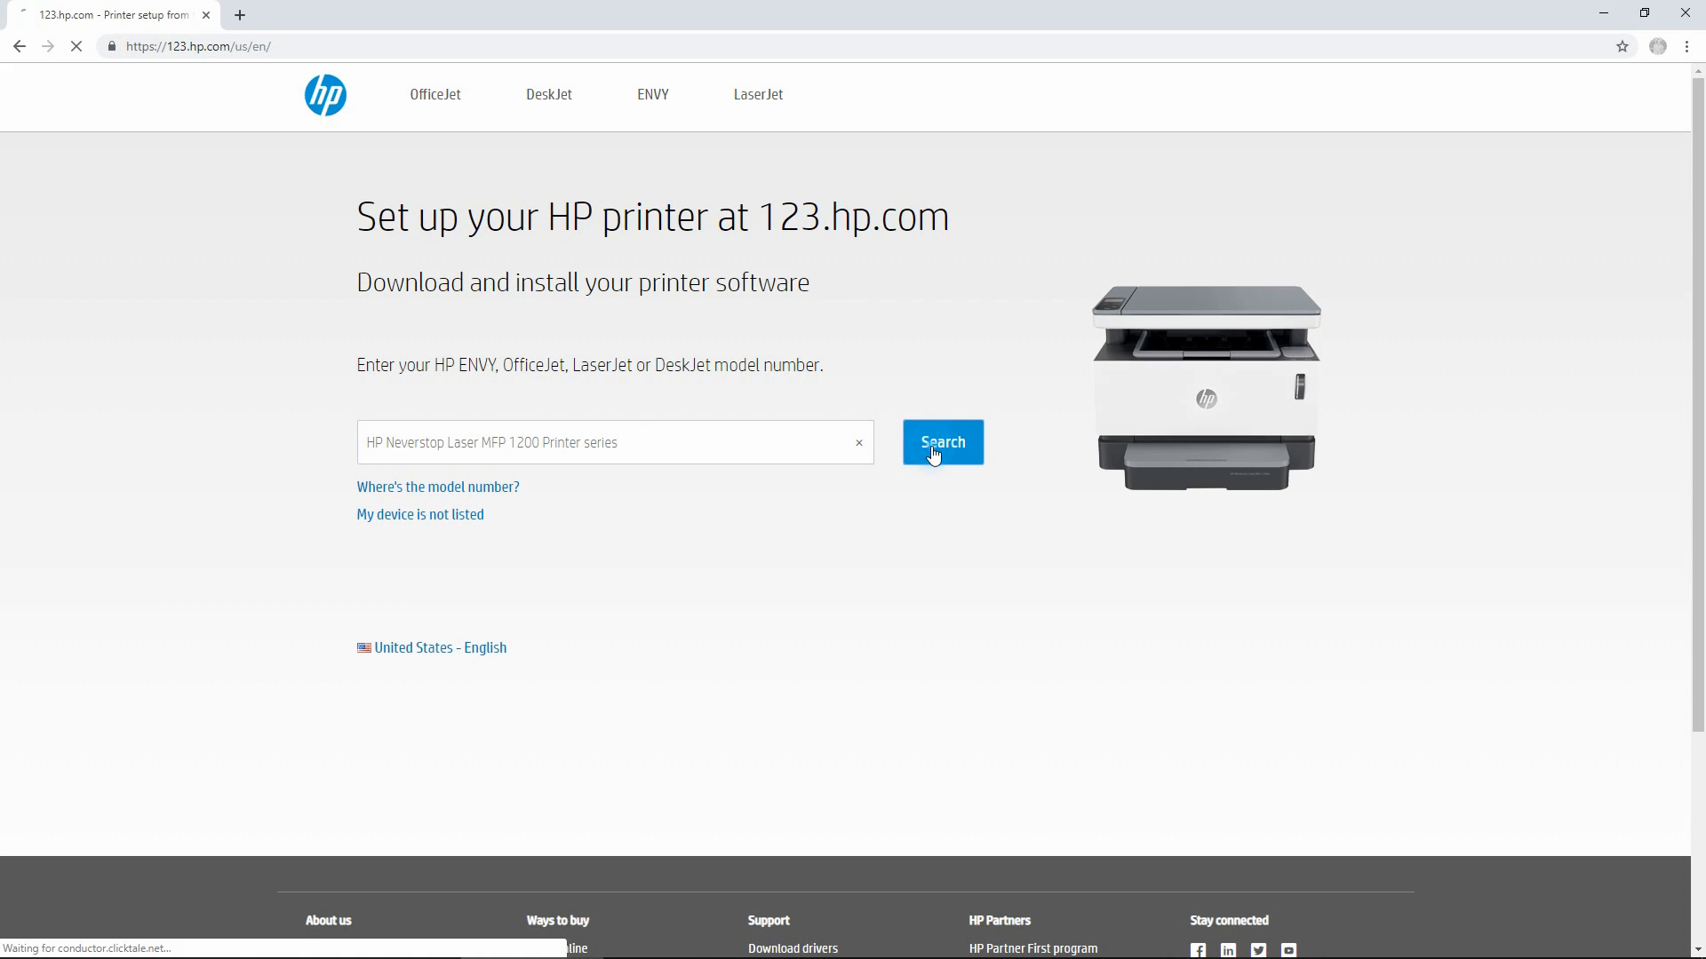
click(941, 441)
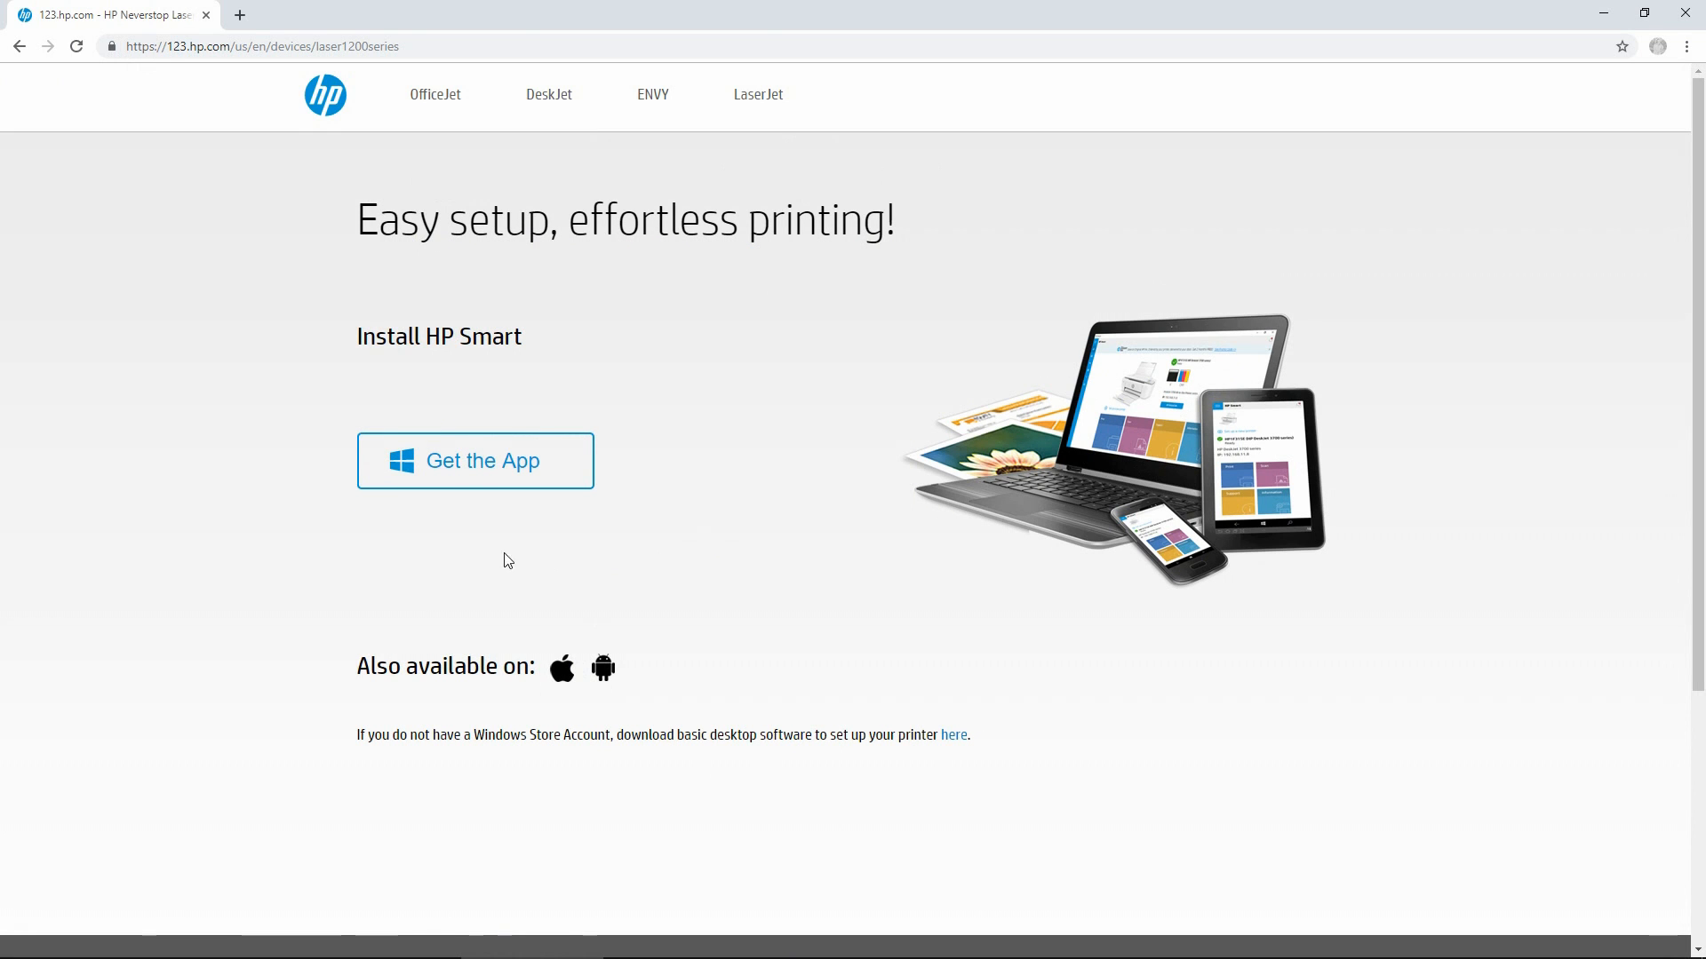
mouse_move(462, 549)
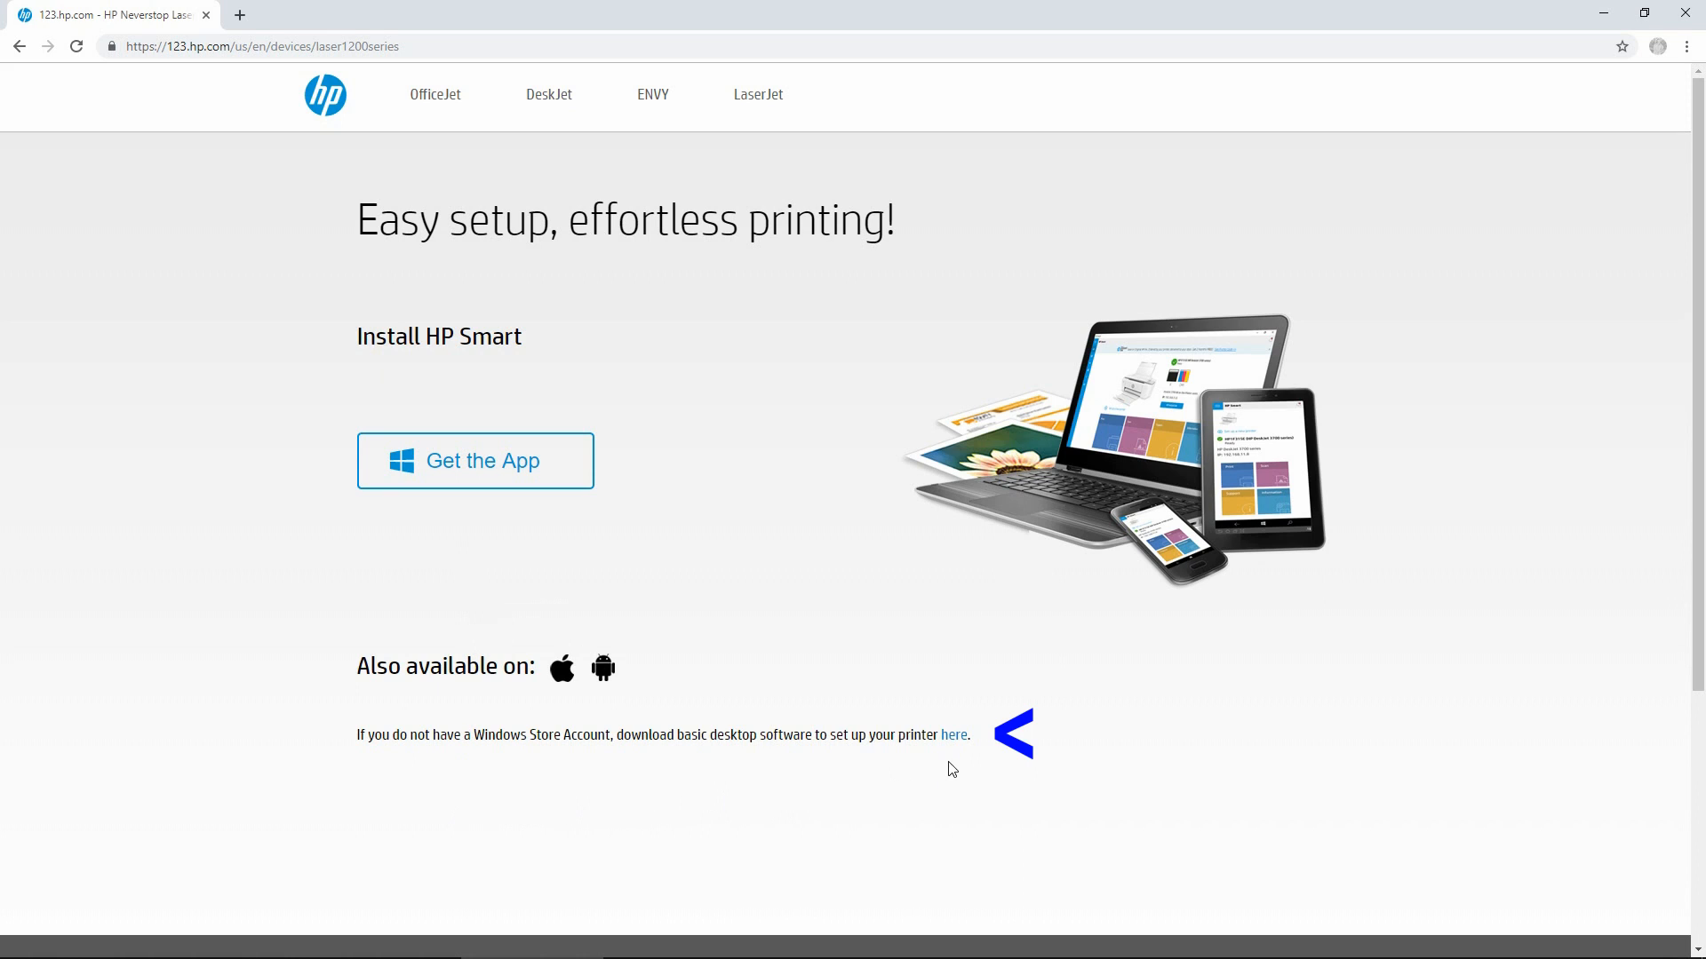
mouse_move(954, 747)
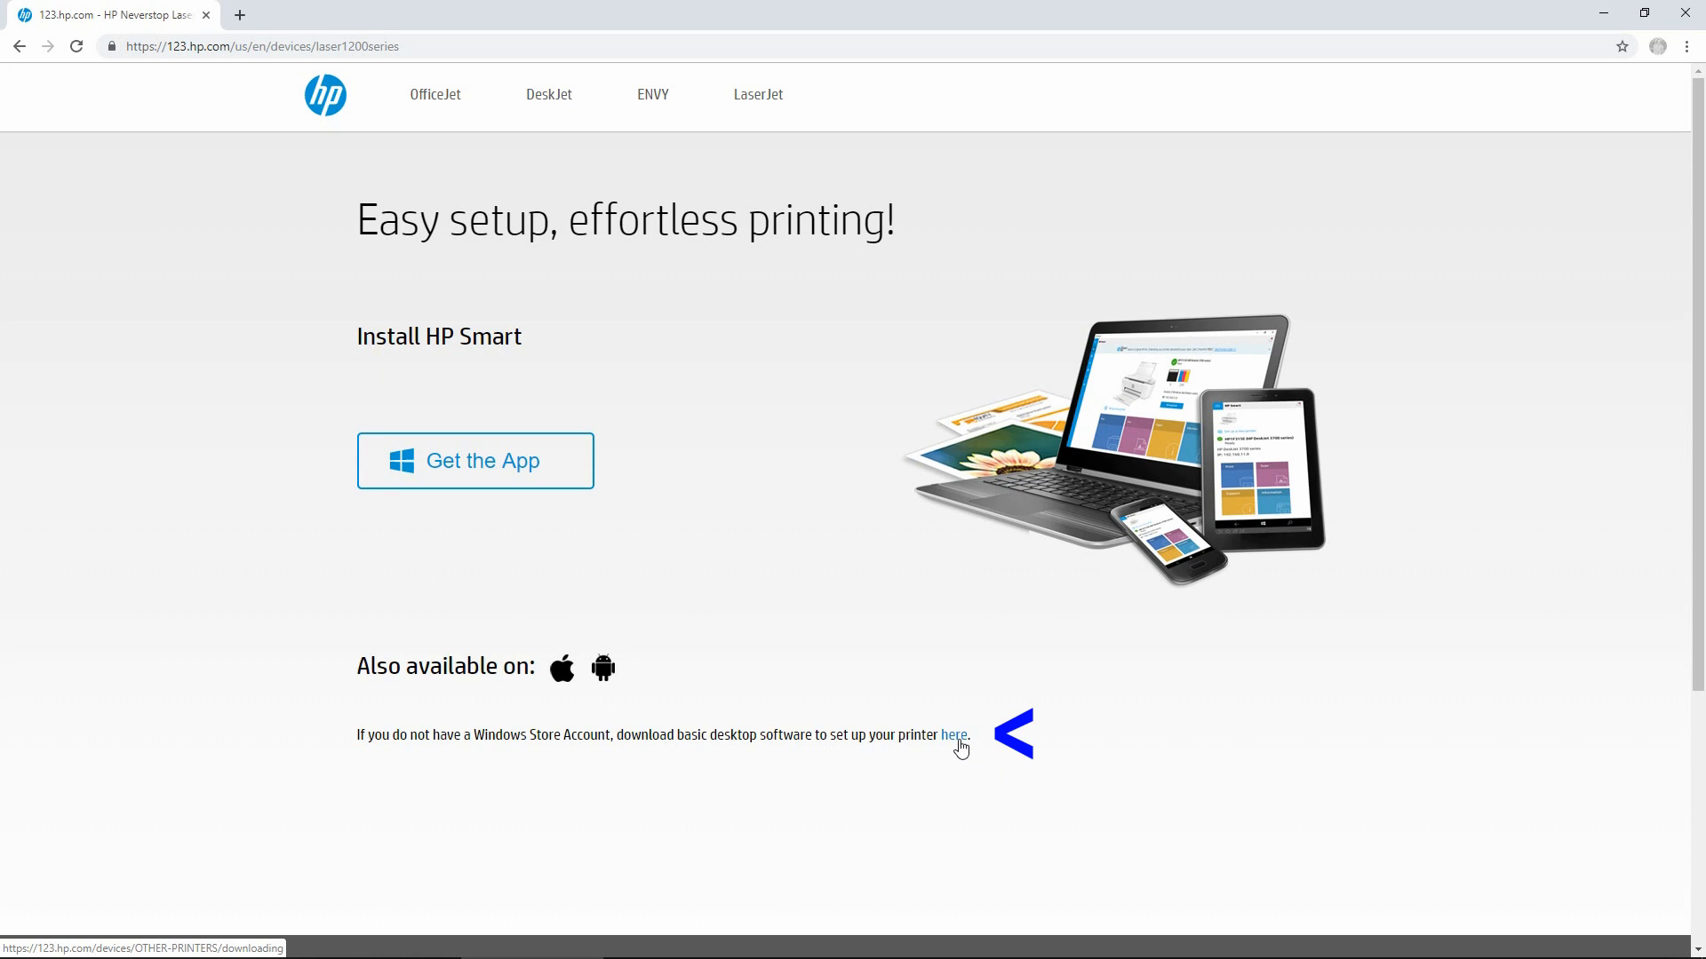
Download the basic desktop software via the 'here' link instead of HP Smart
click(953, 735)
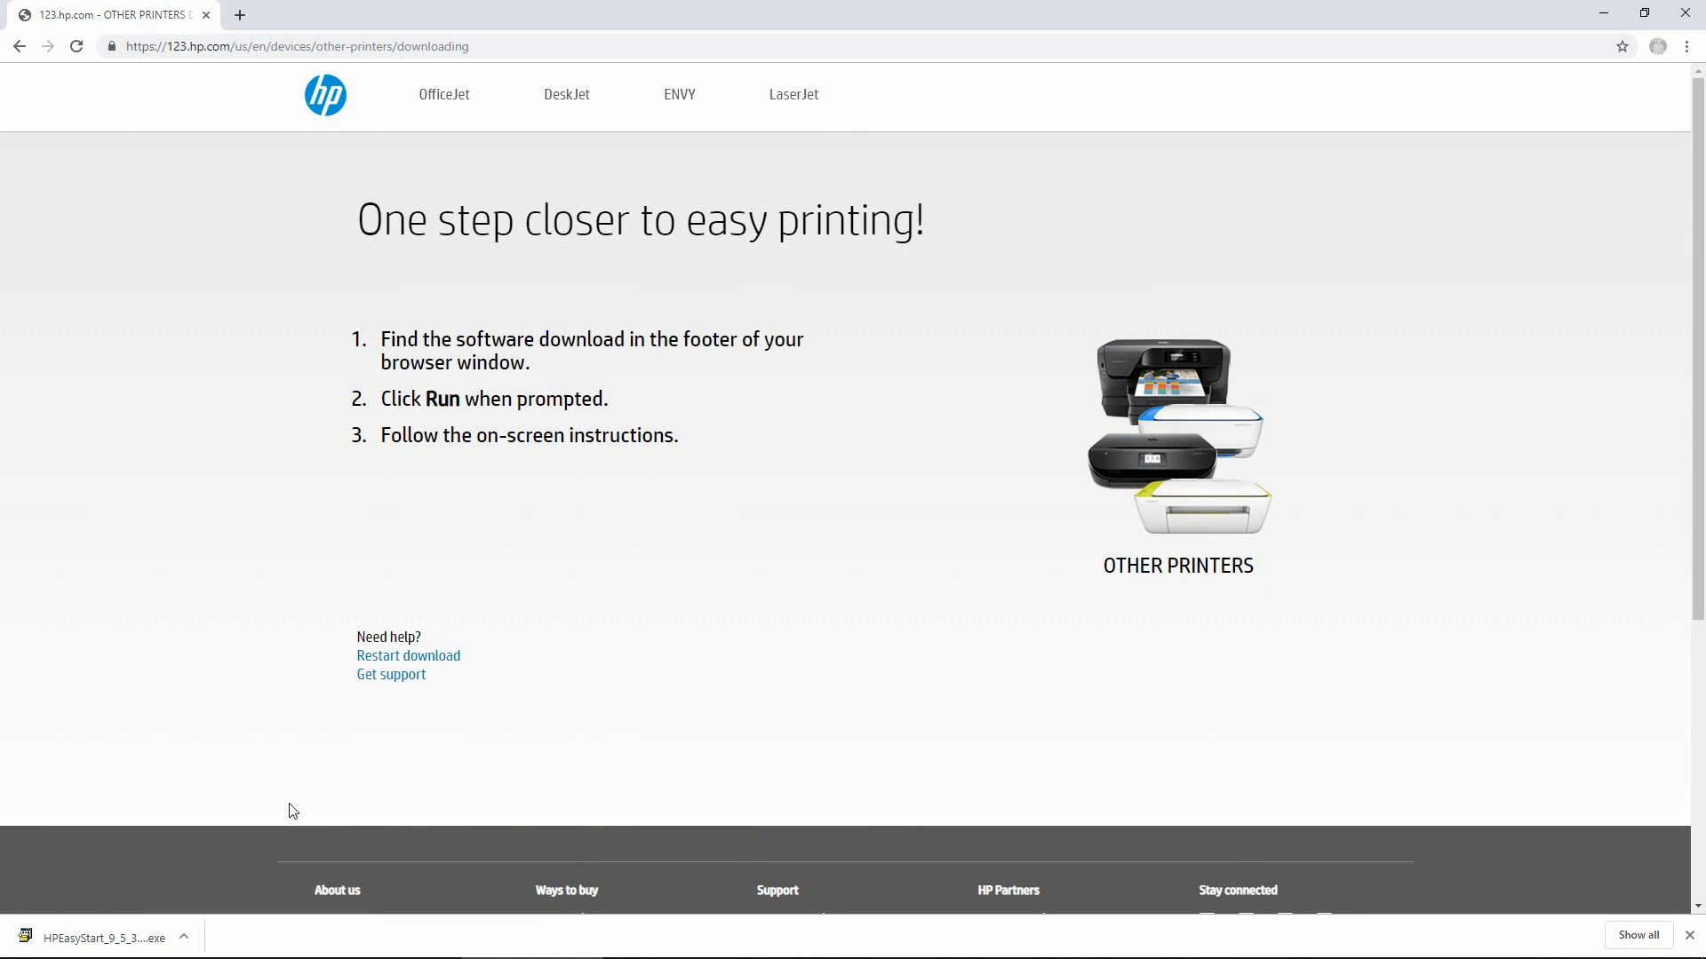
Run the downloaded HPEasyStart installer, approve User Account Control, and minimize Chrome
click(183, 937)
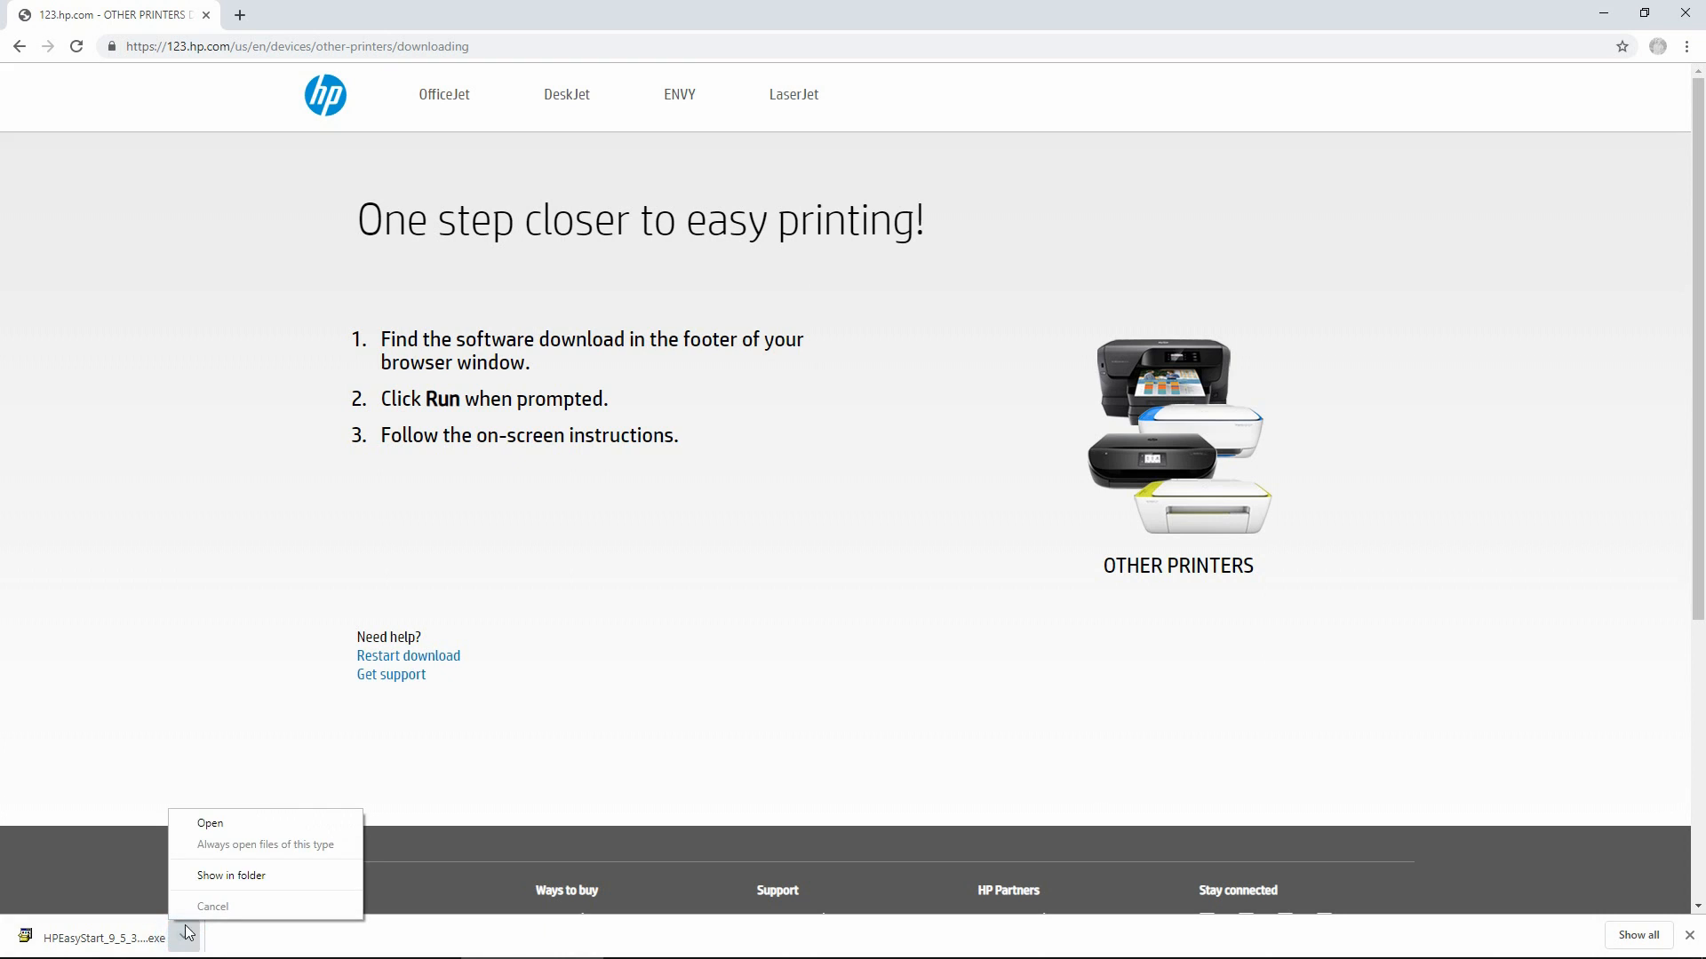
mouse_move(225, 823)
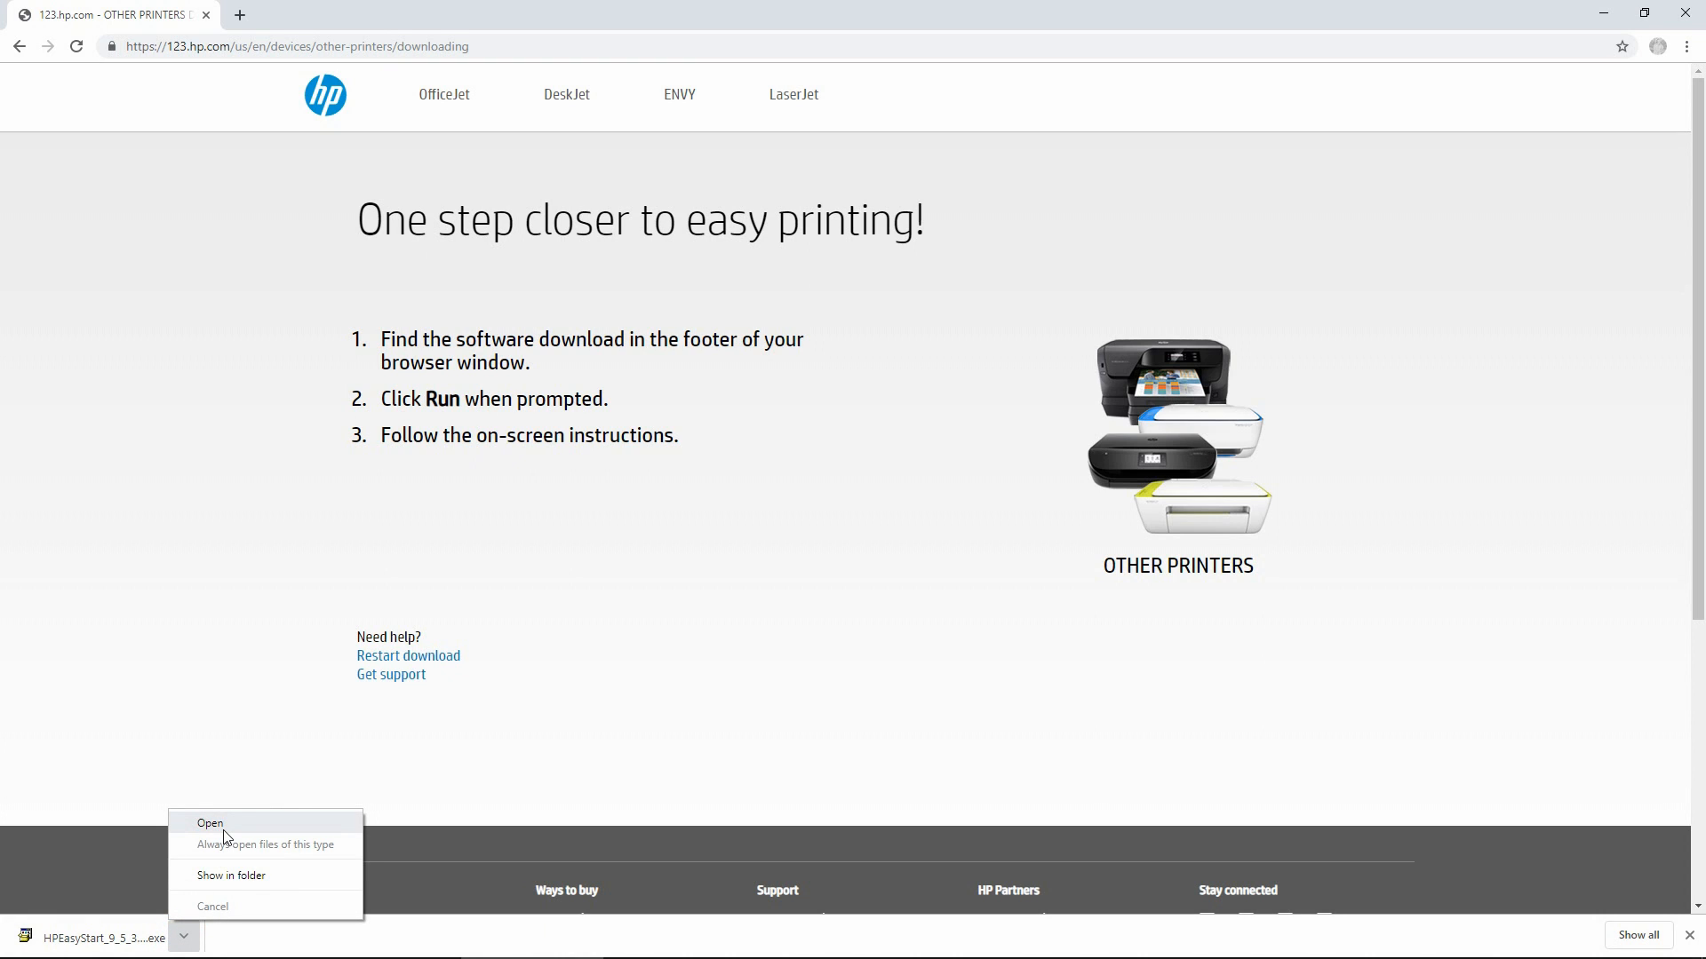
click(209, 823)
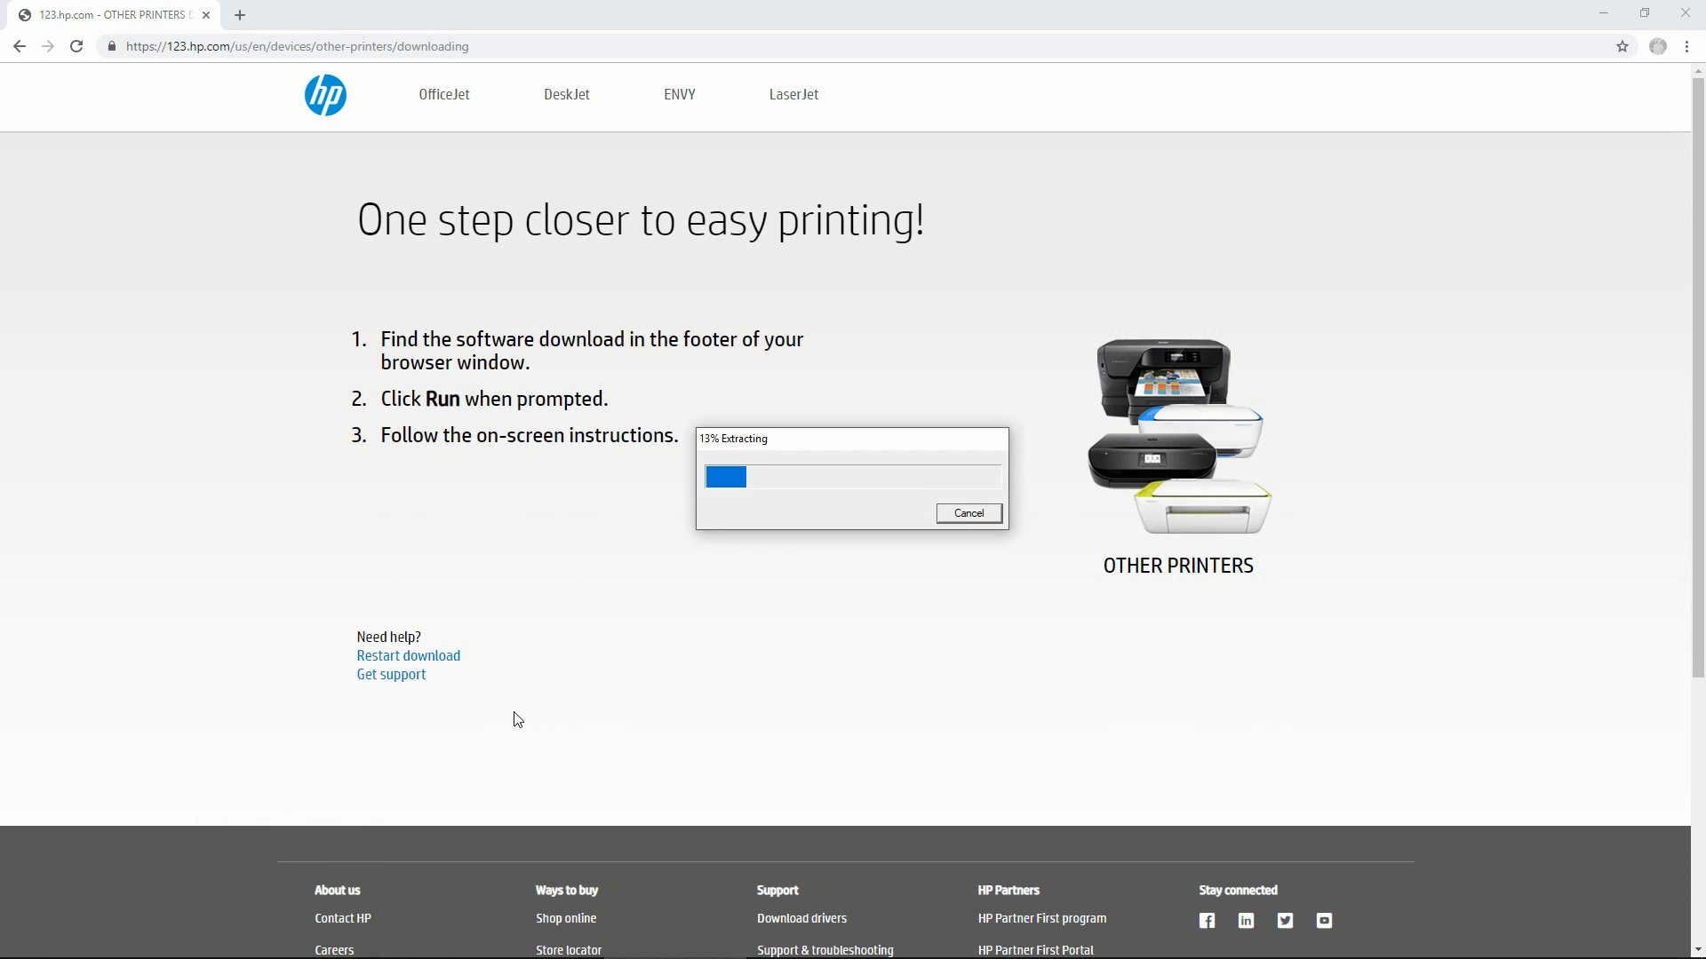
click(966, 512)
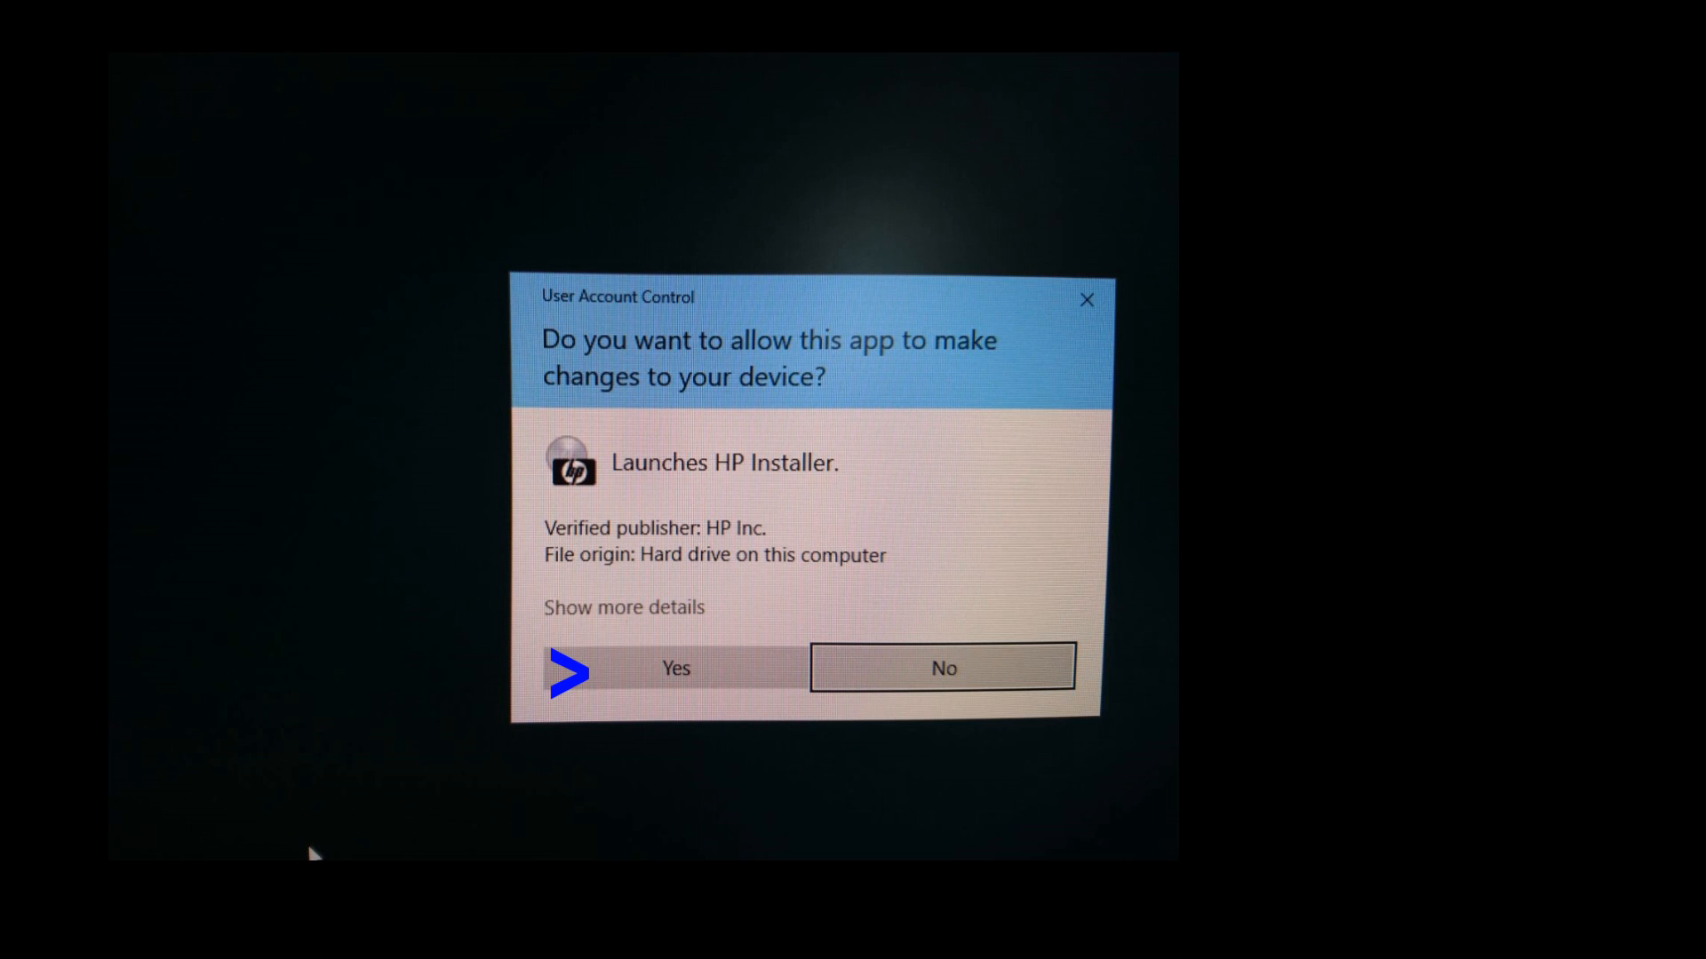
click(674, 669)
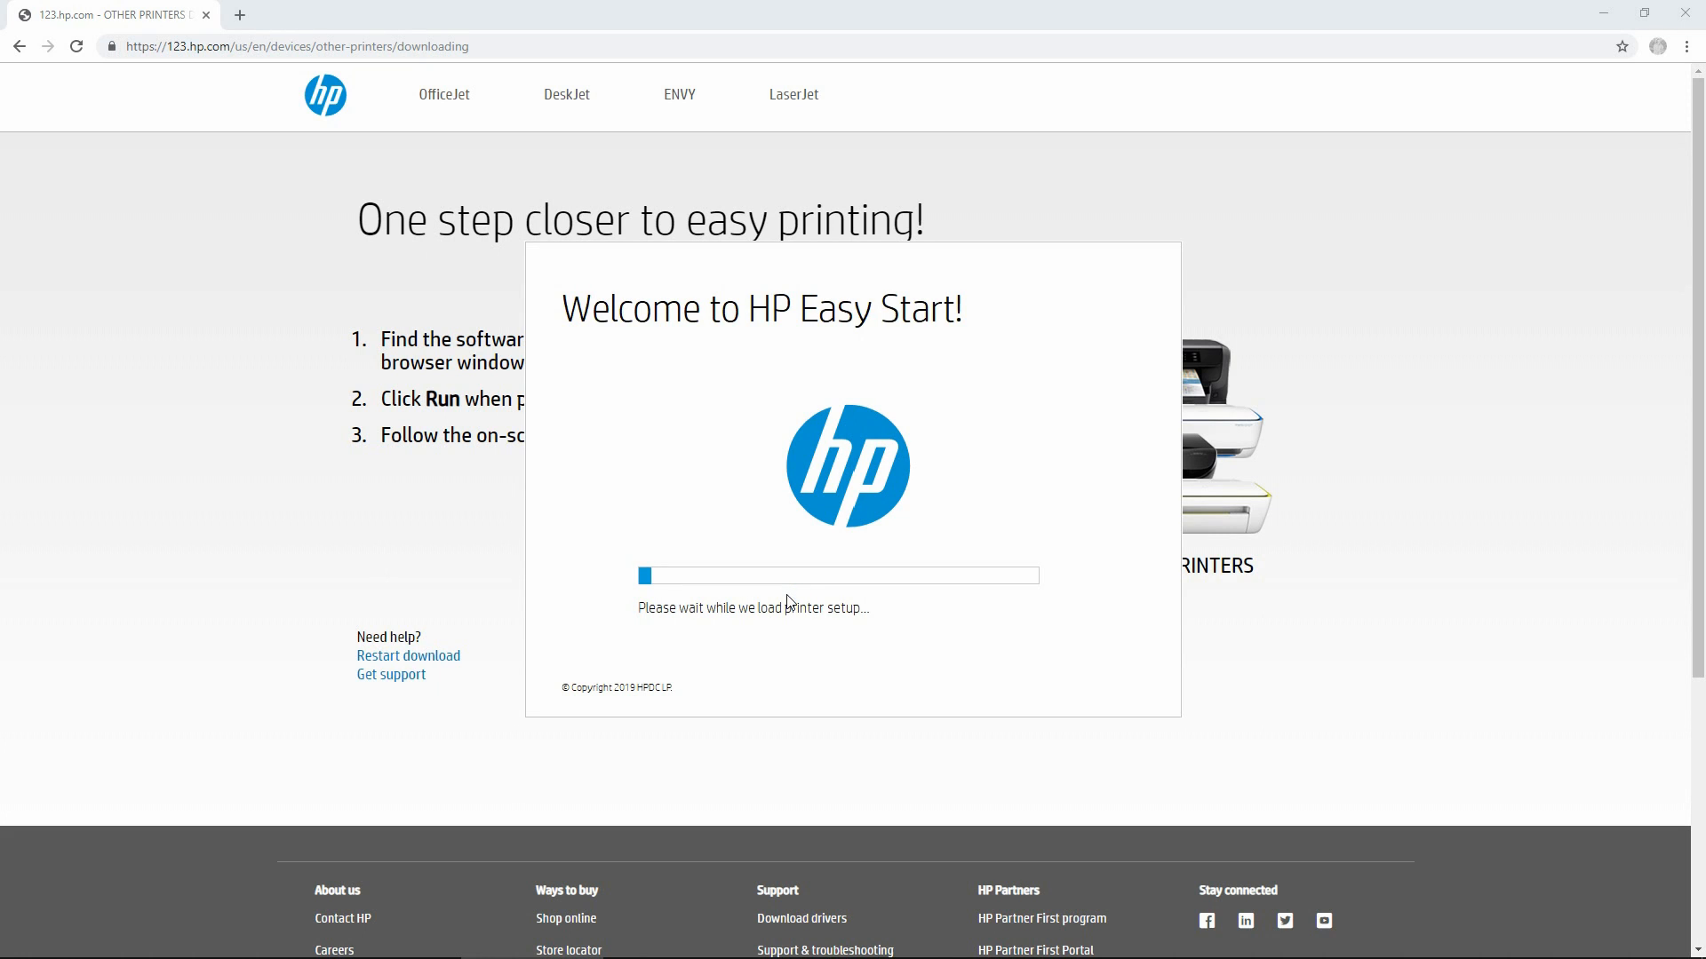
mouse_move(1672, 32)
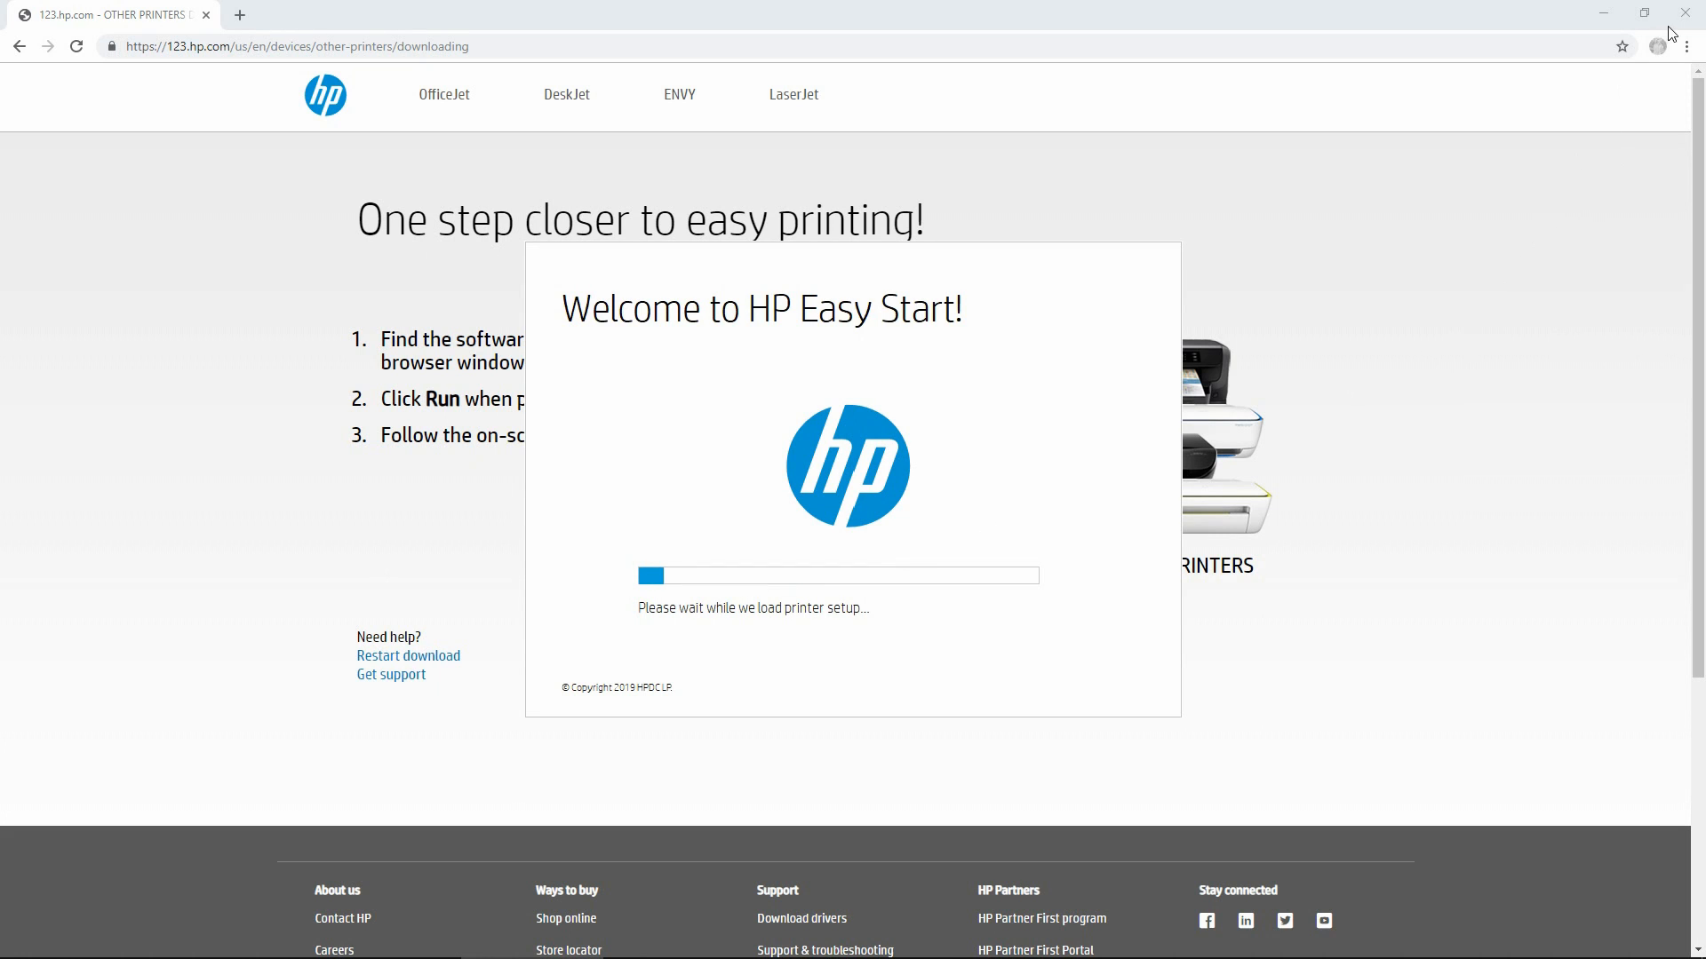
click(1685, 11)
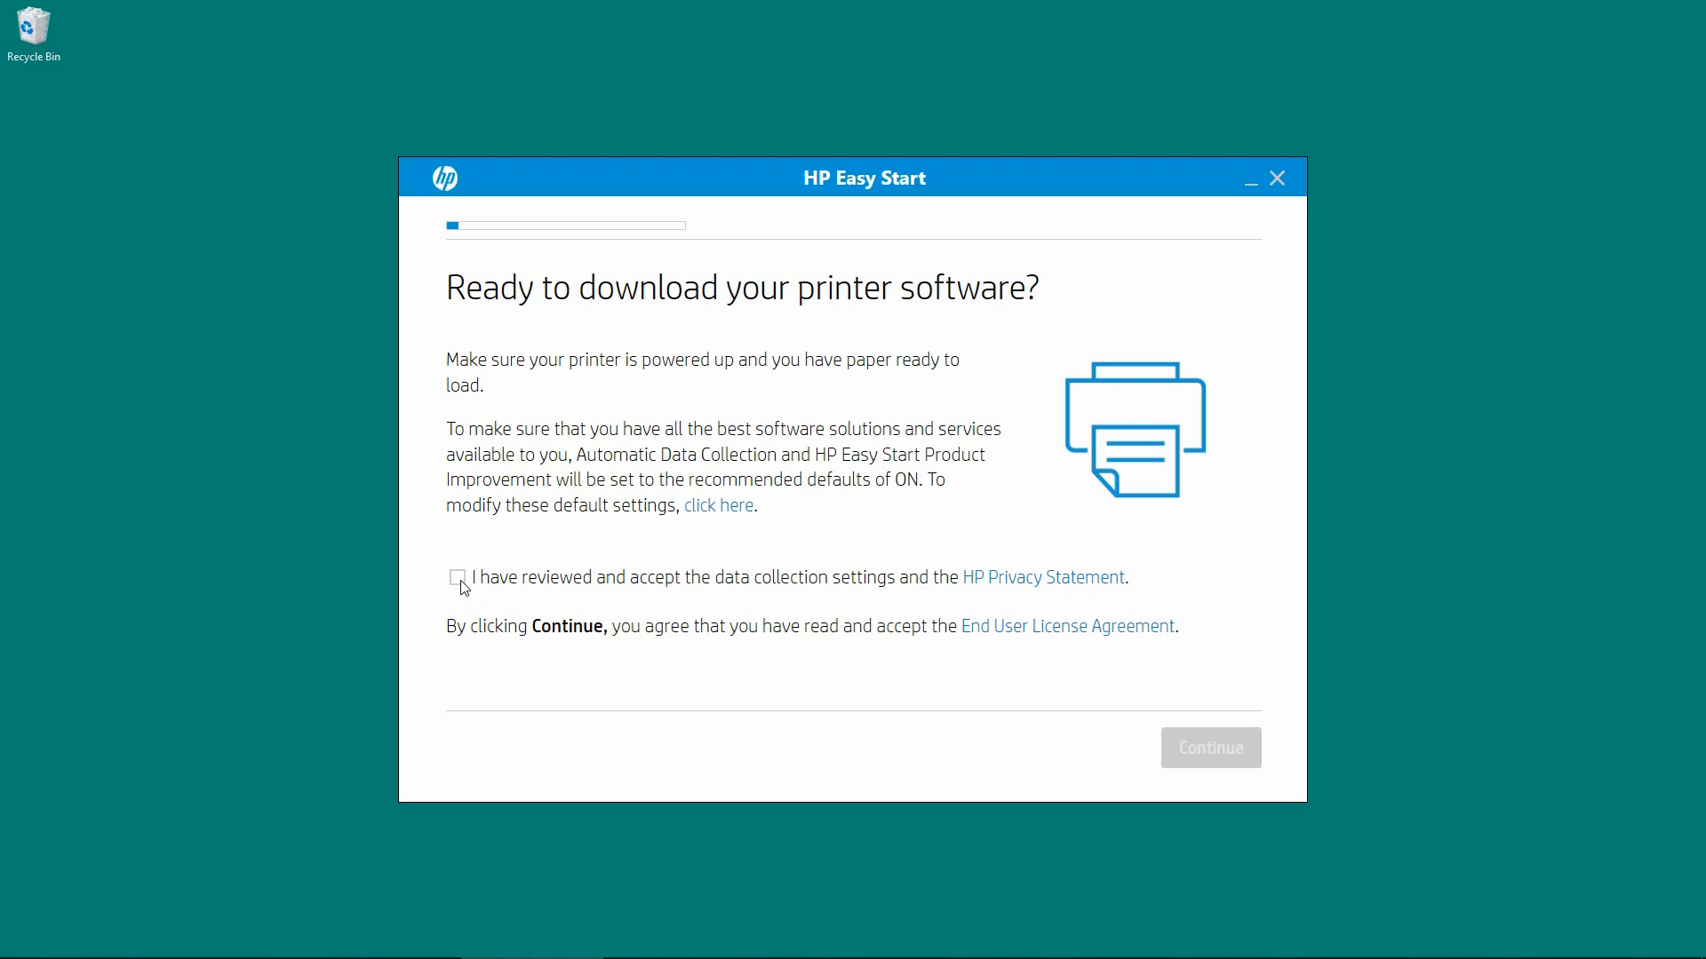
Accept data collection and continue with the found MFP 120x using Auto Wireless Connect
click(456, 577)
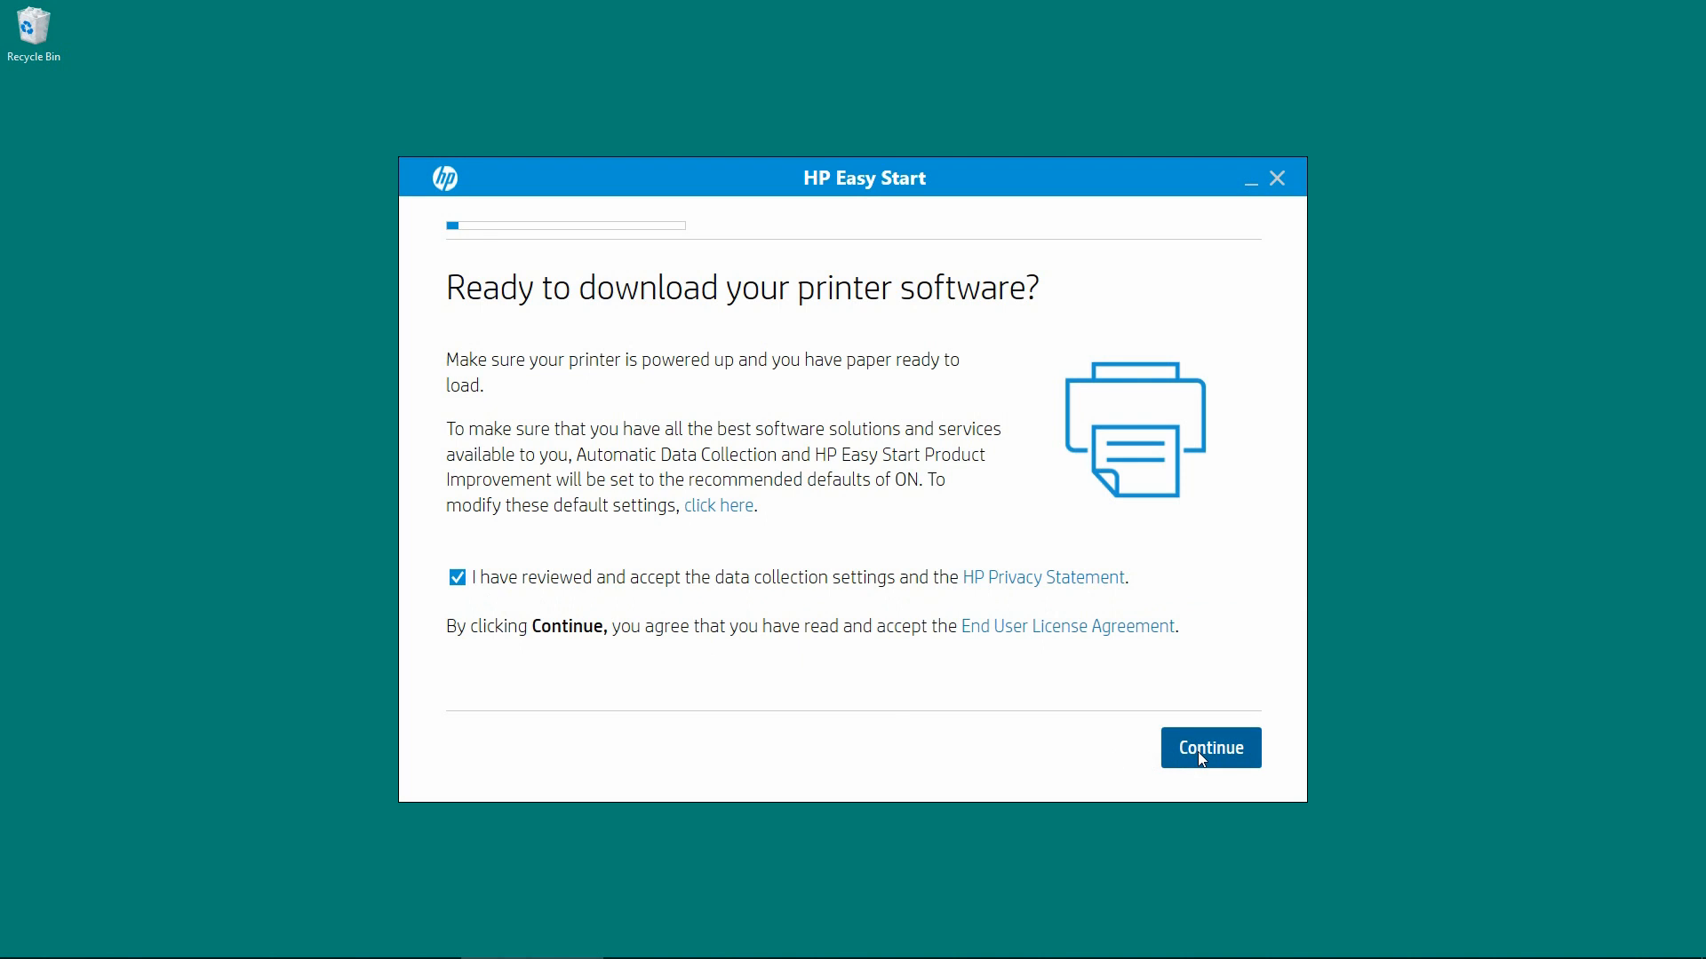
click(1210, 748)
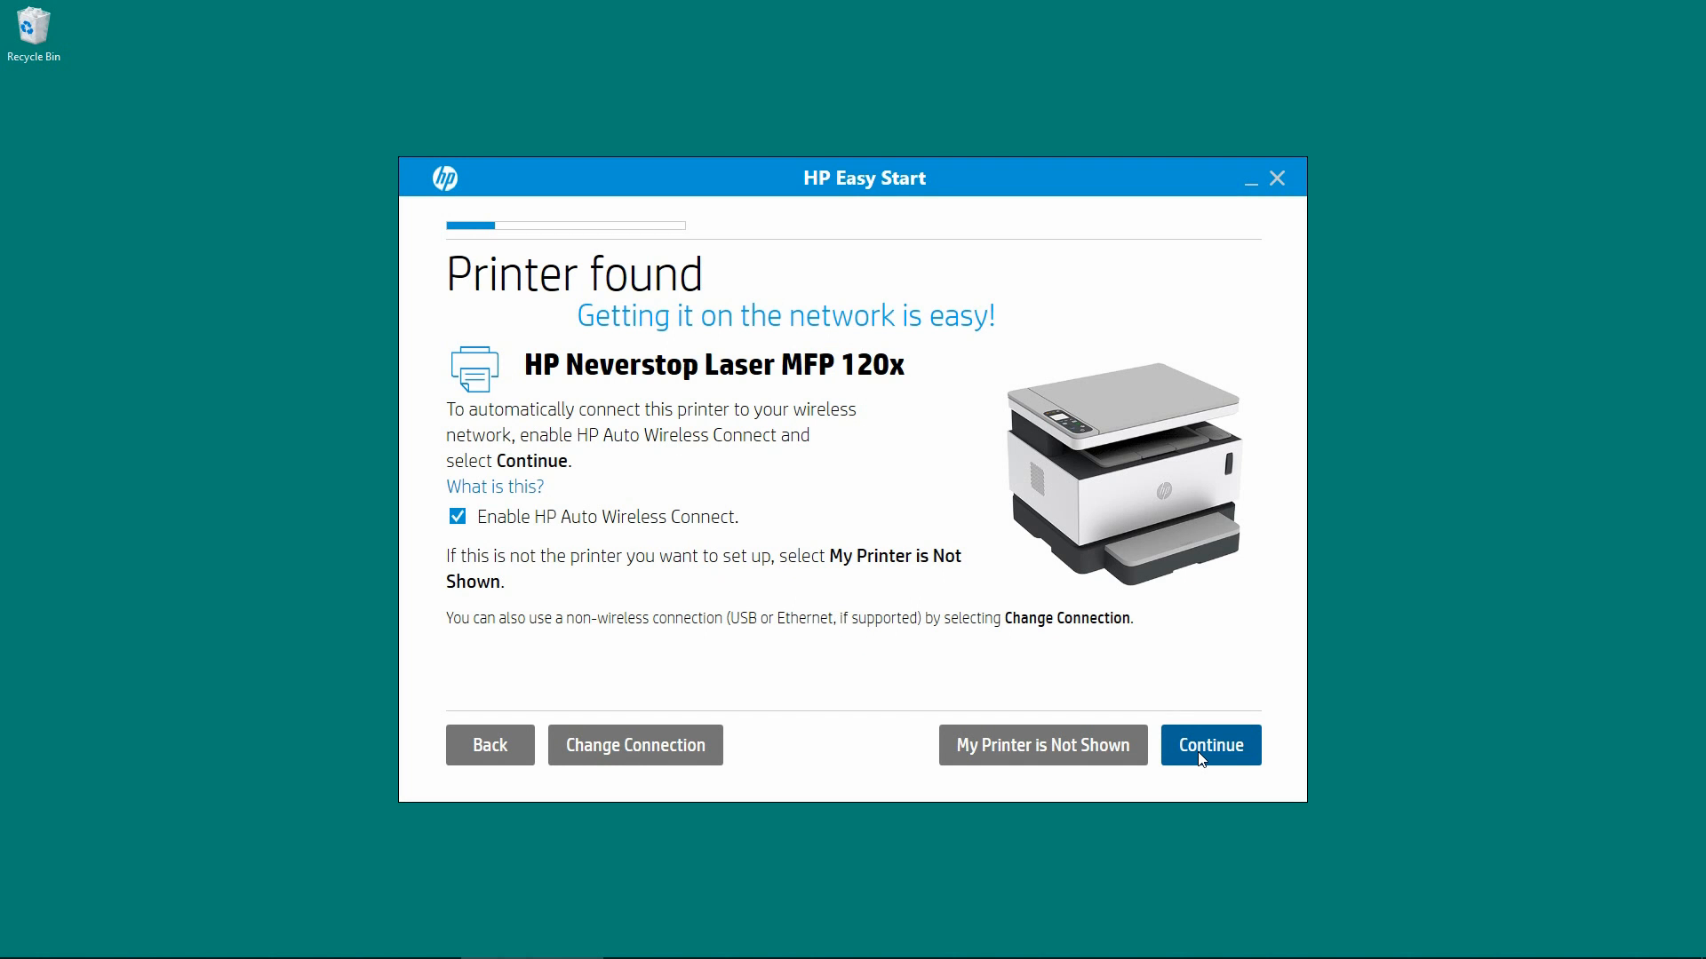
mouse_move(500, 551)
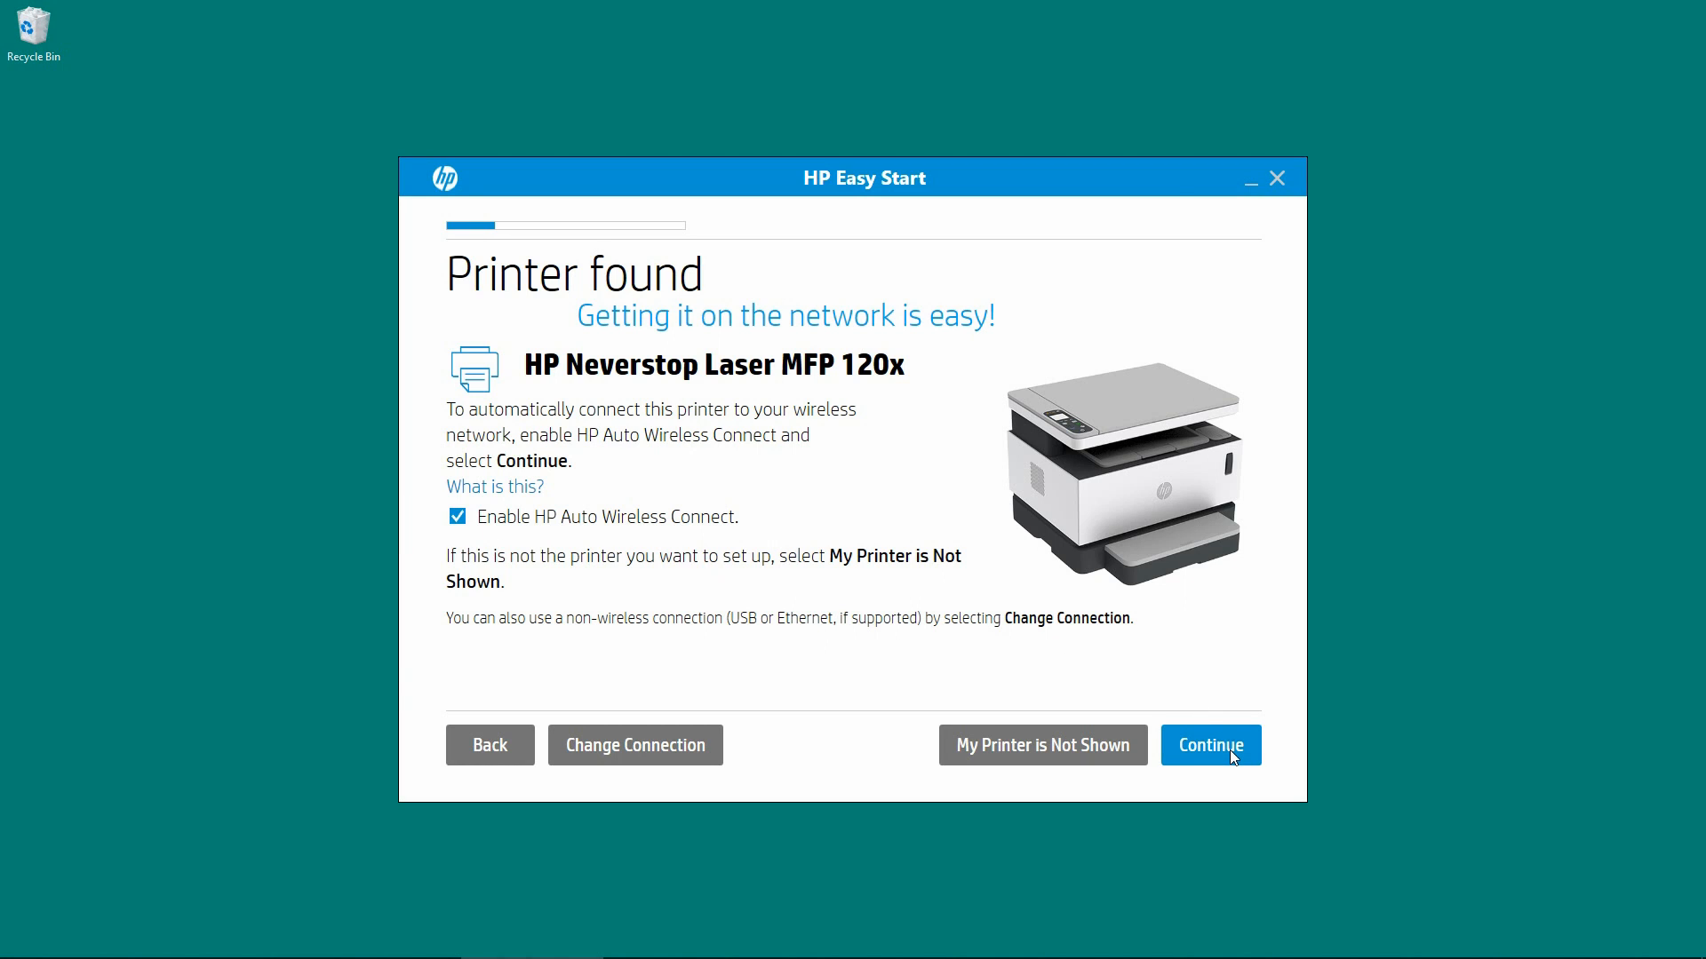
click(1210, 746)
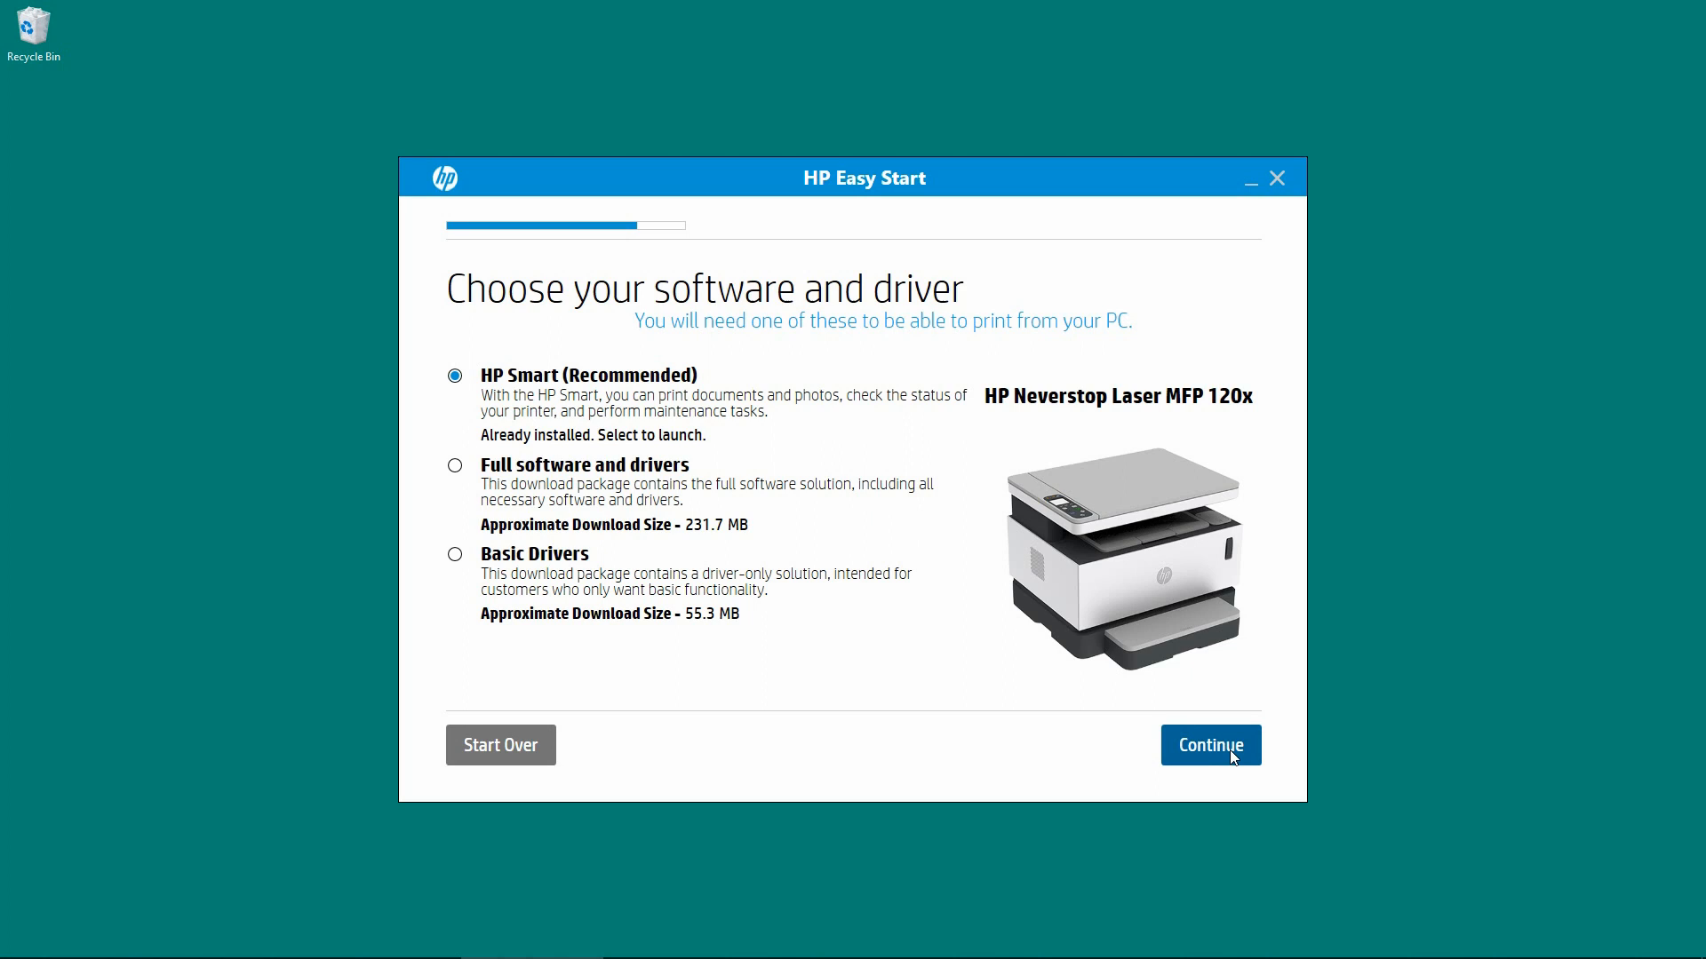
mouse_move(958, 811)
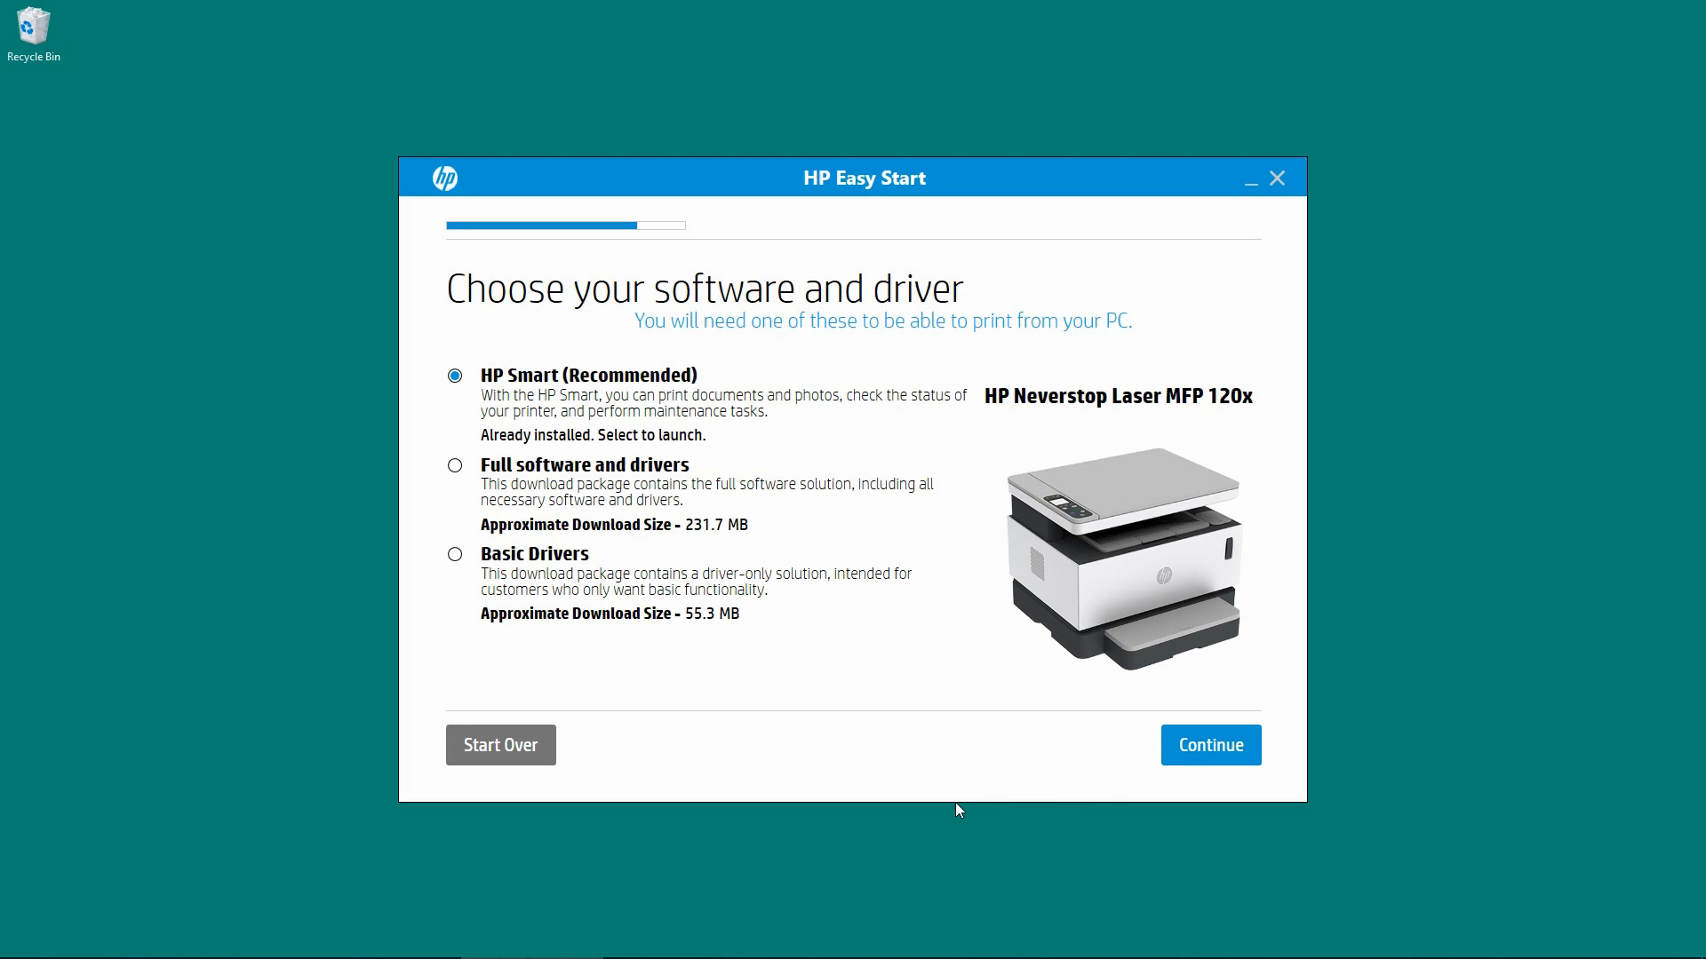
mouse_move(517, 485)
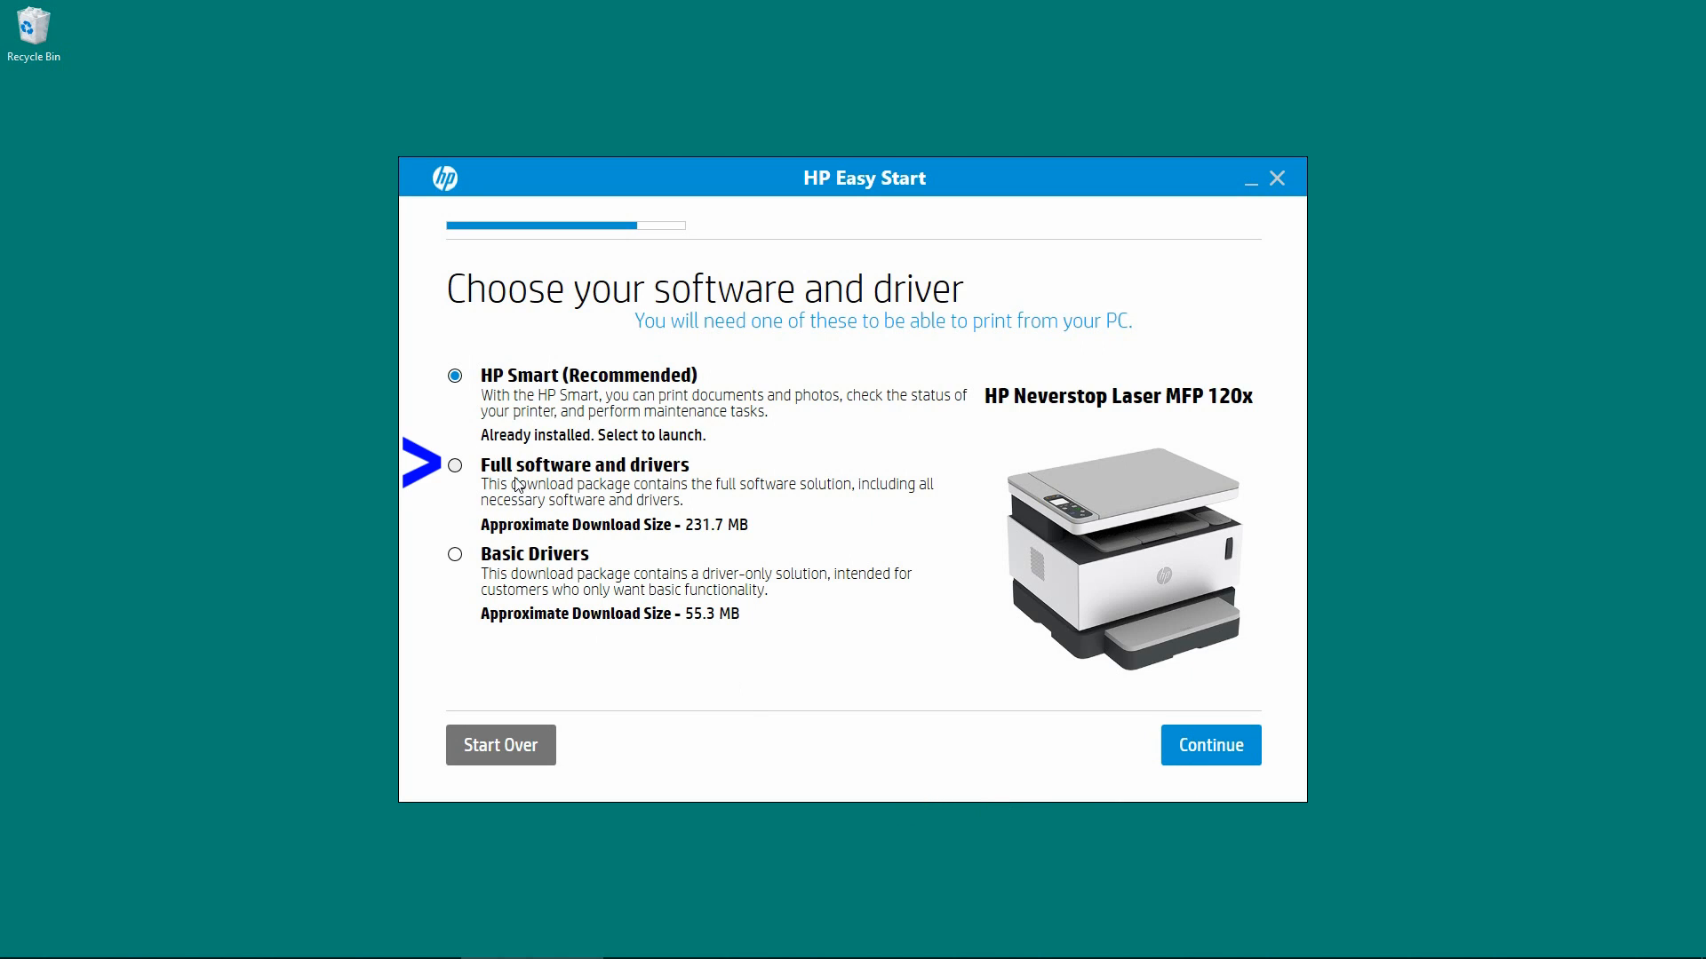
Choose the Full software and drivers package and continue
click(455, 465)
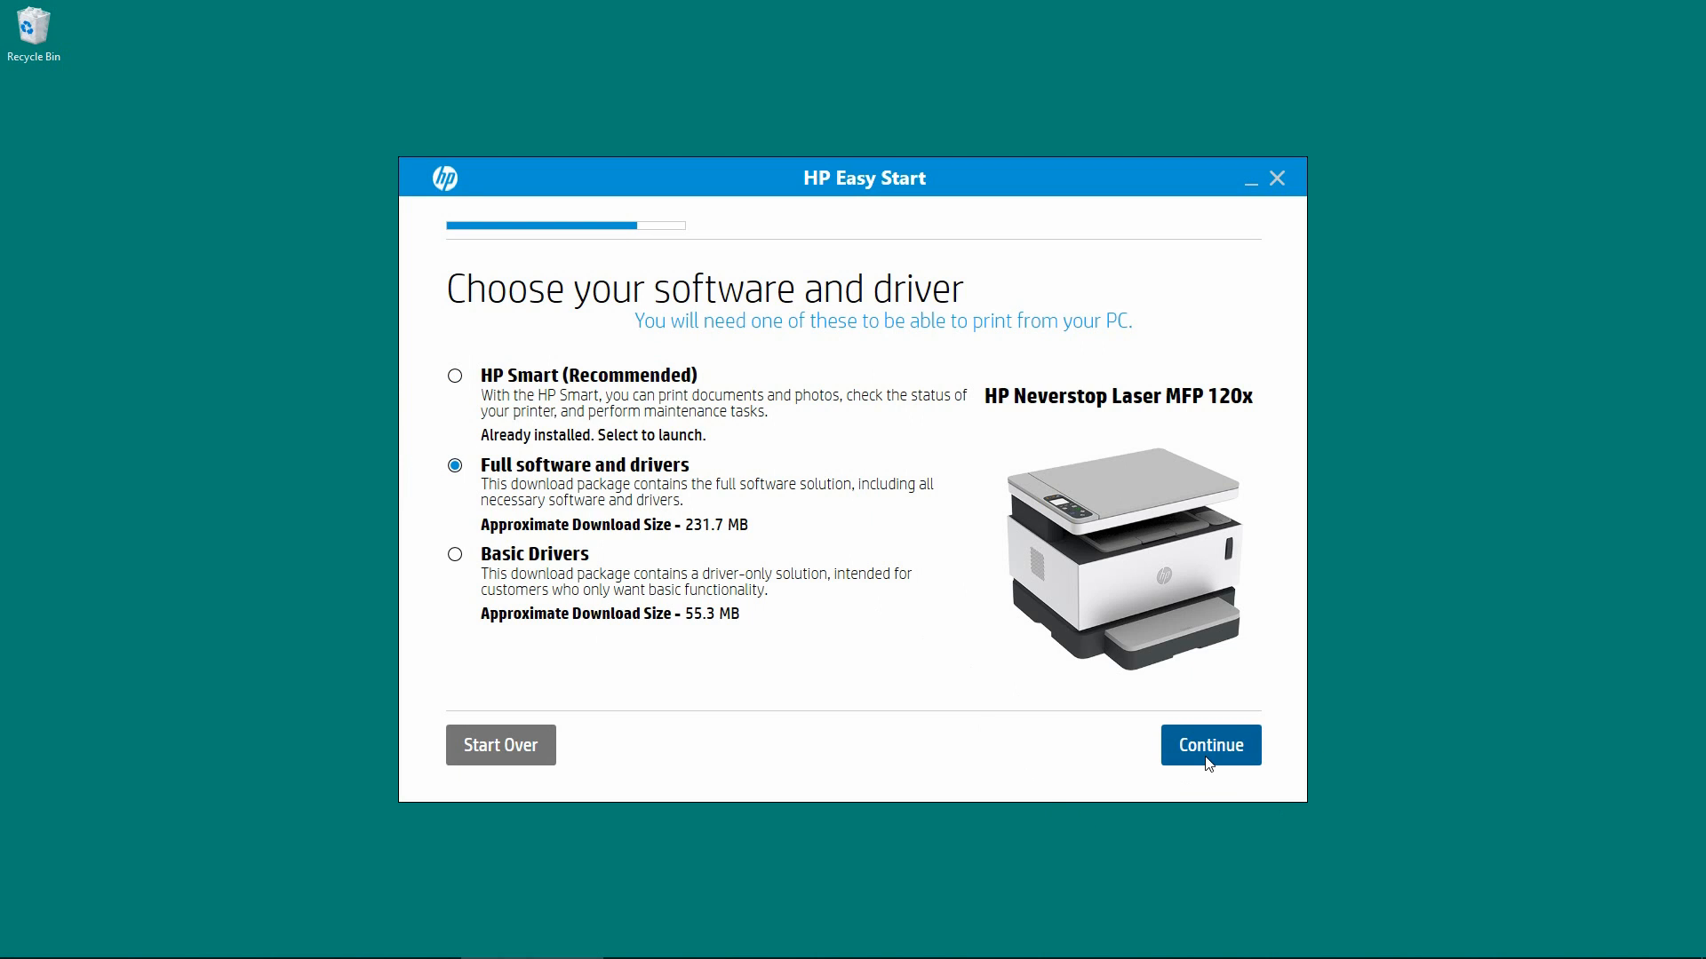
click(1208, 745)
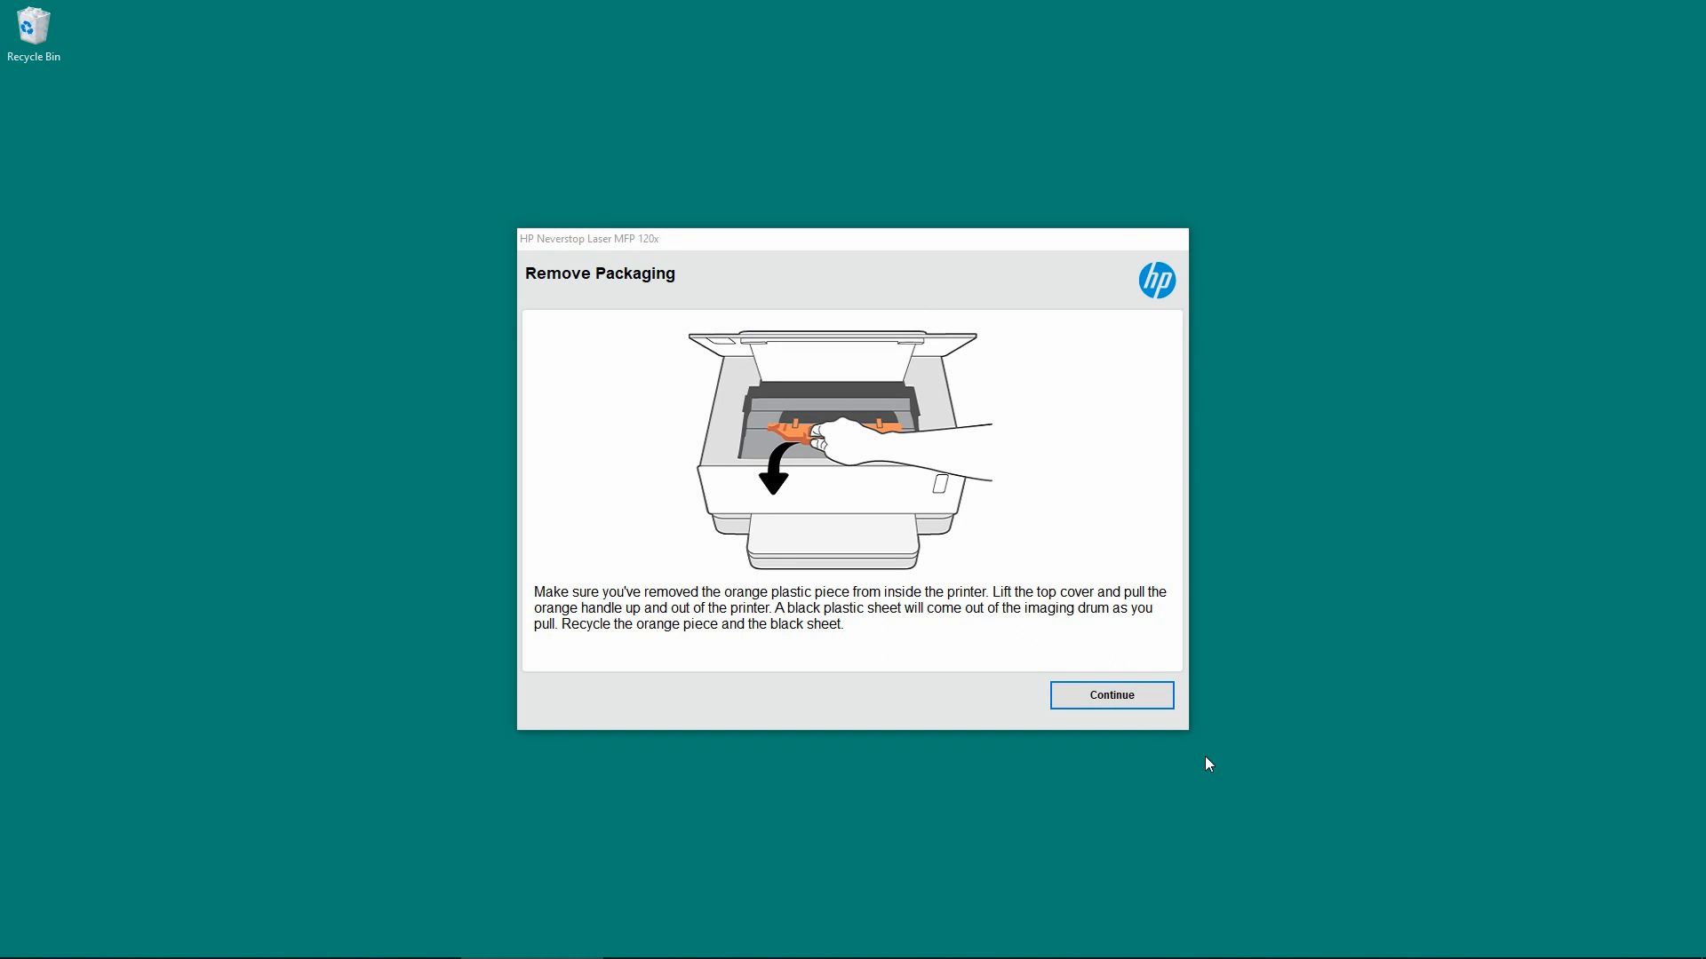
mouse_move(988, 760)
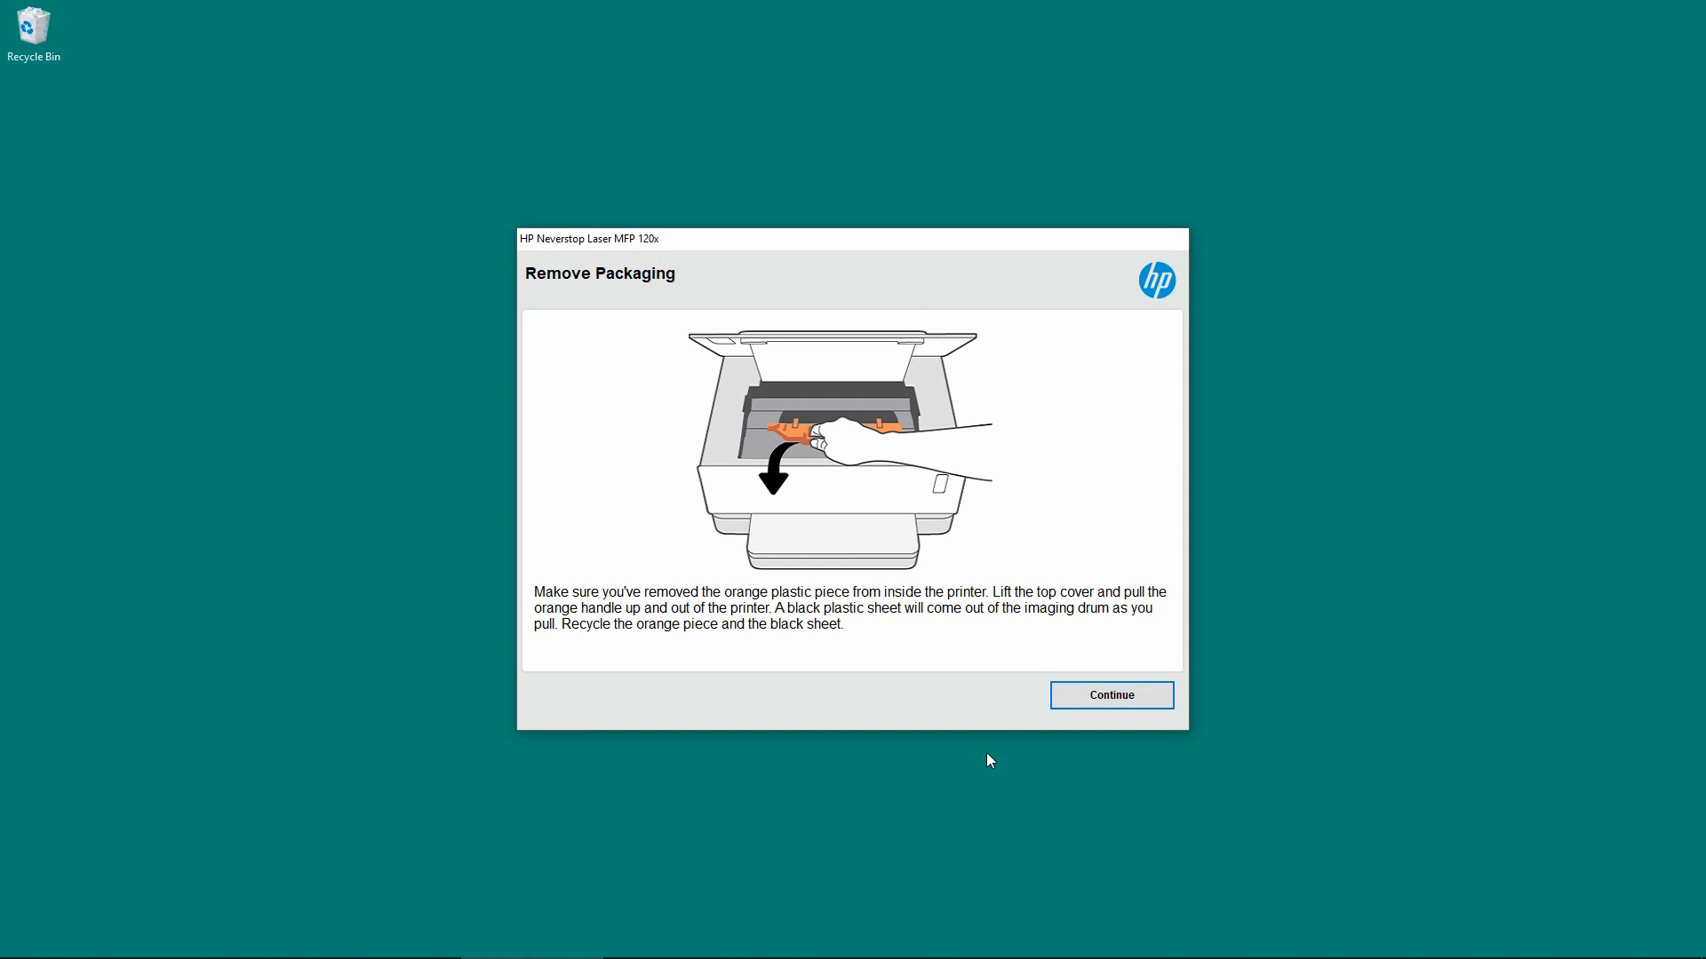
mouse_move(1014, 730)
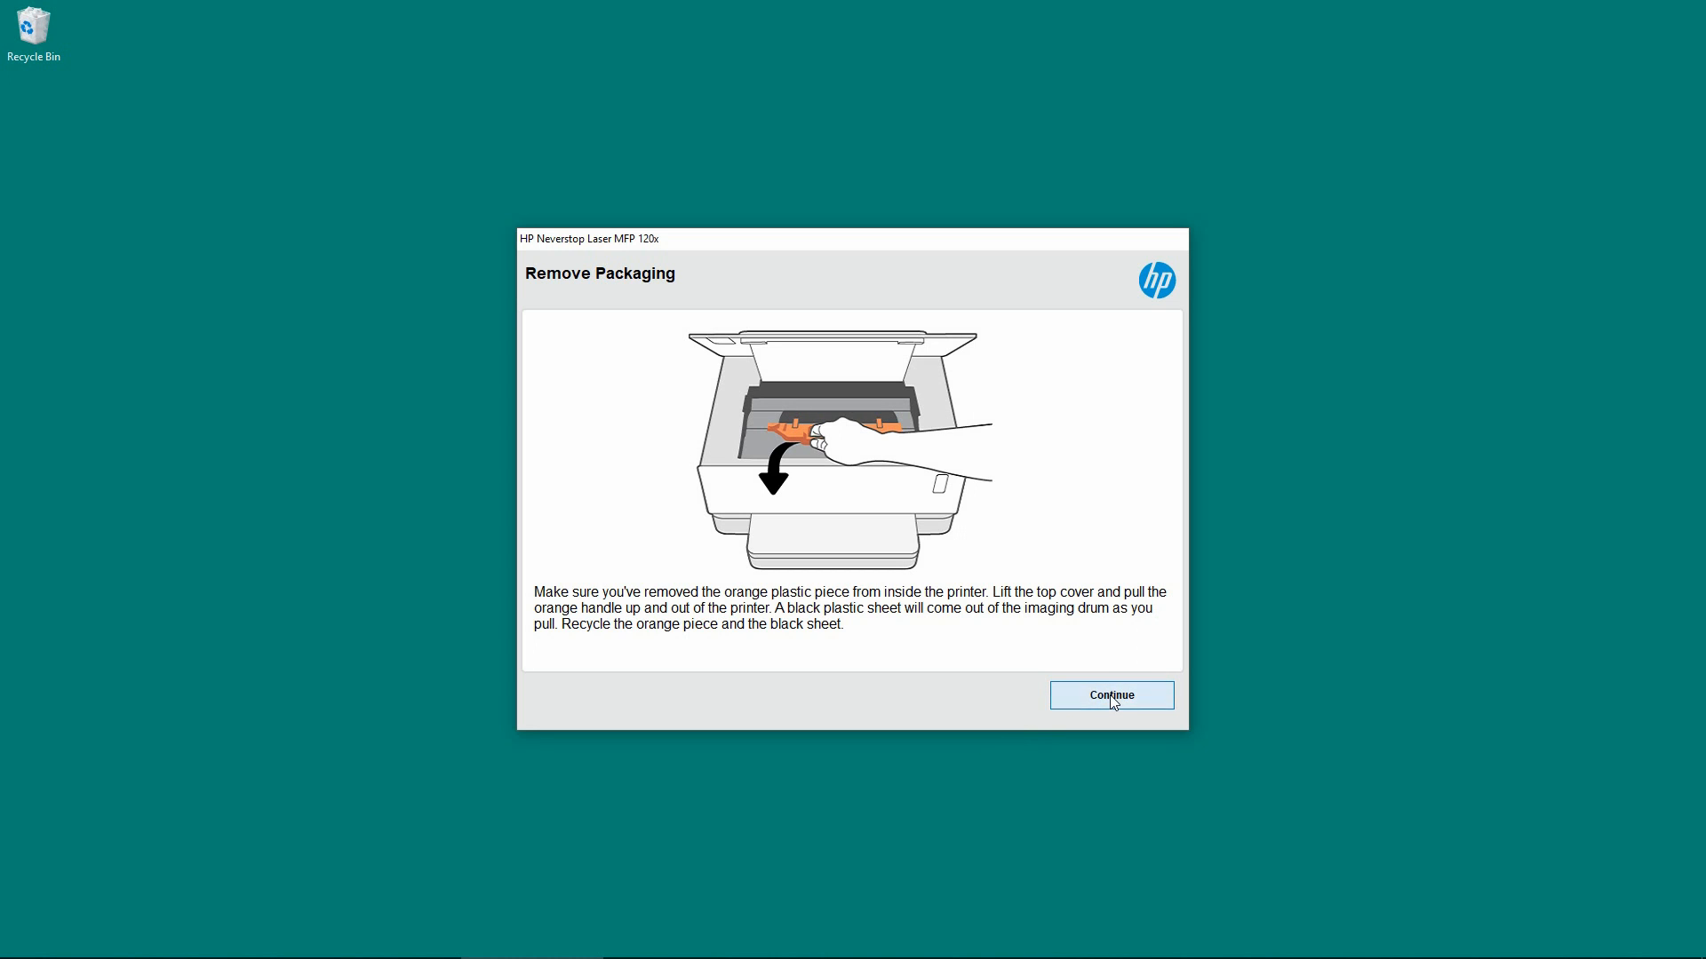
Confirm packaging removal, install recommended software with I.R.I.S OCR, and pass the Wi-Fi Direct notice
click(1110, 695)
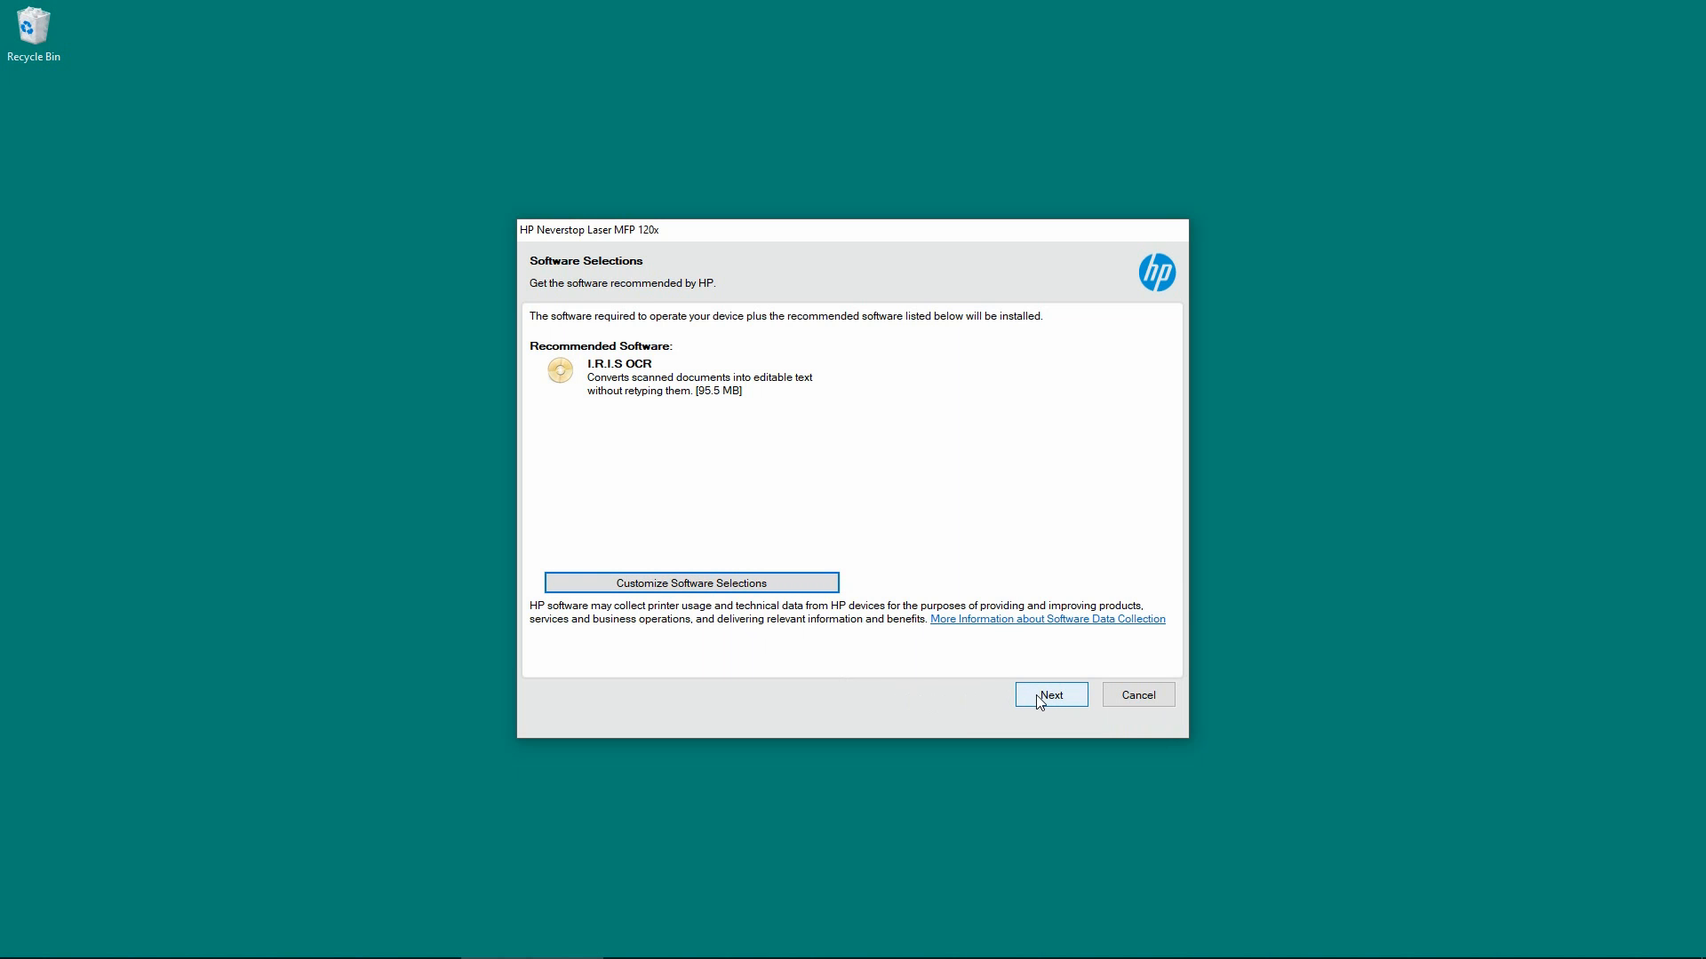
click(1048, 694)
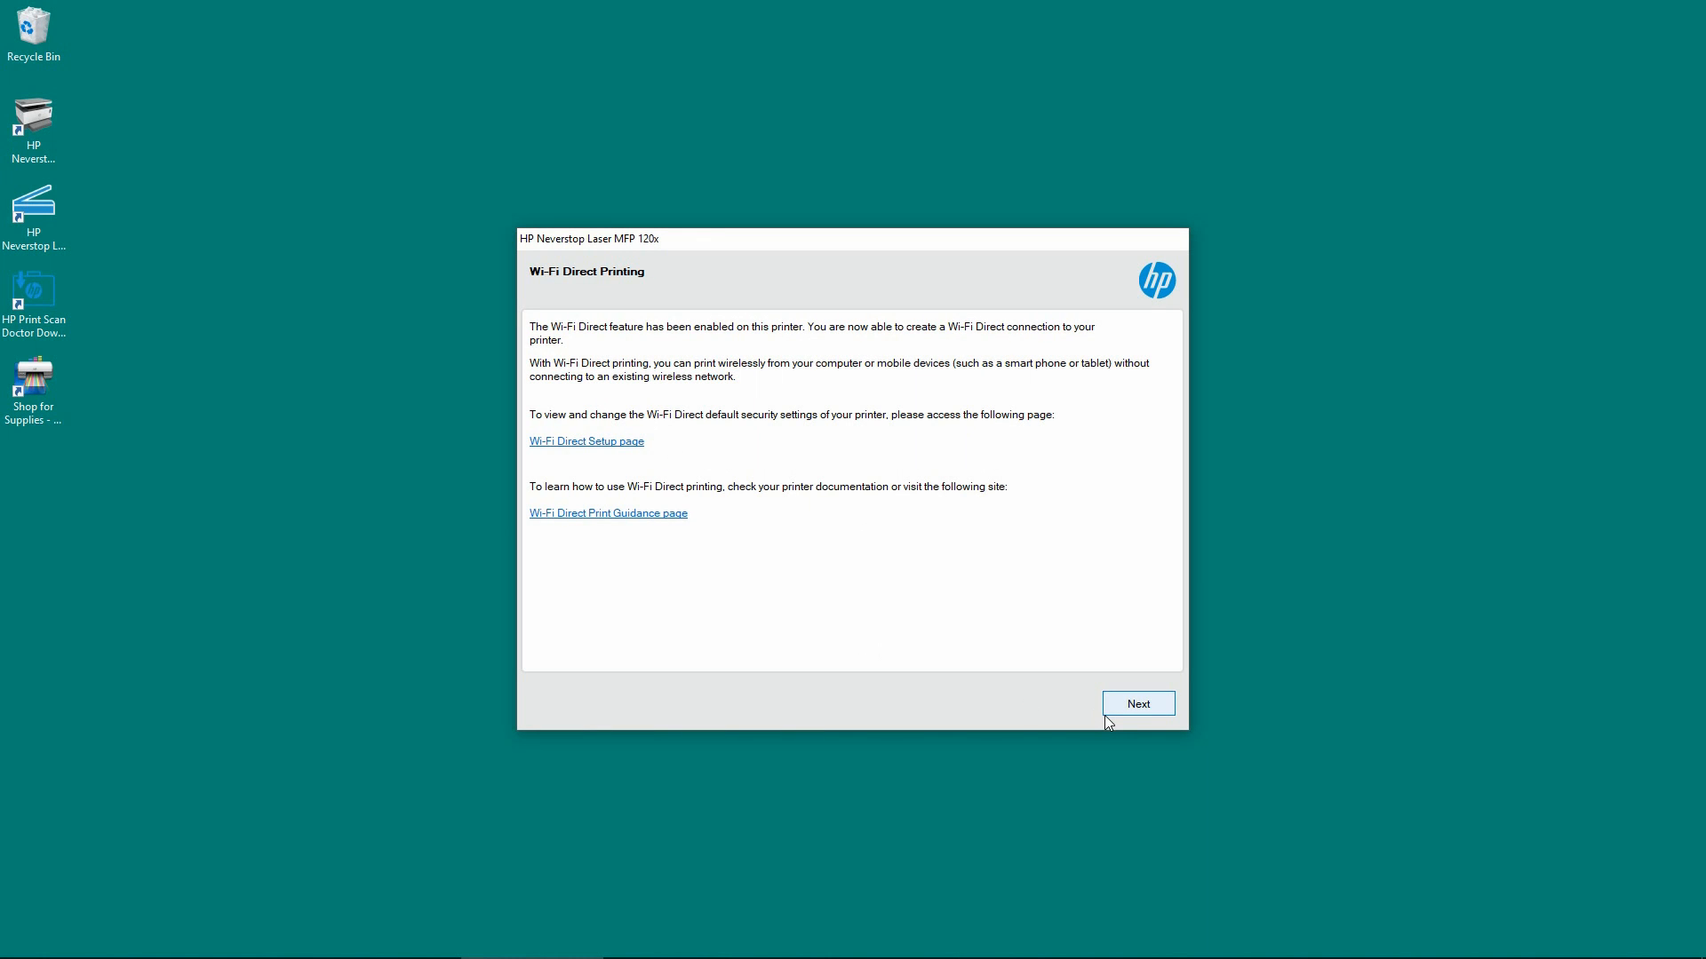
click(1137, 703)
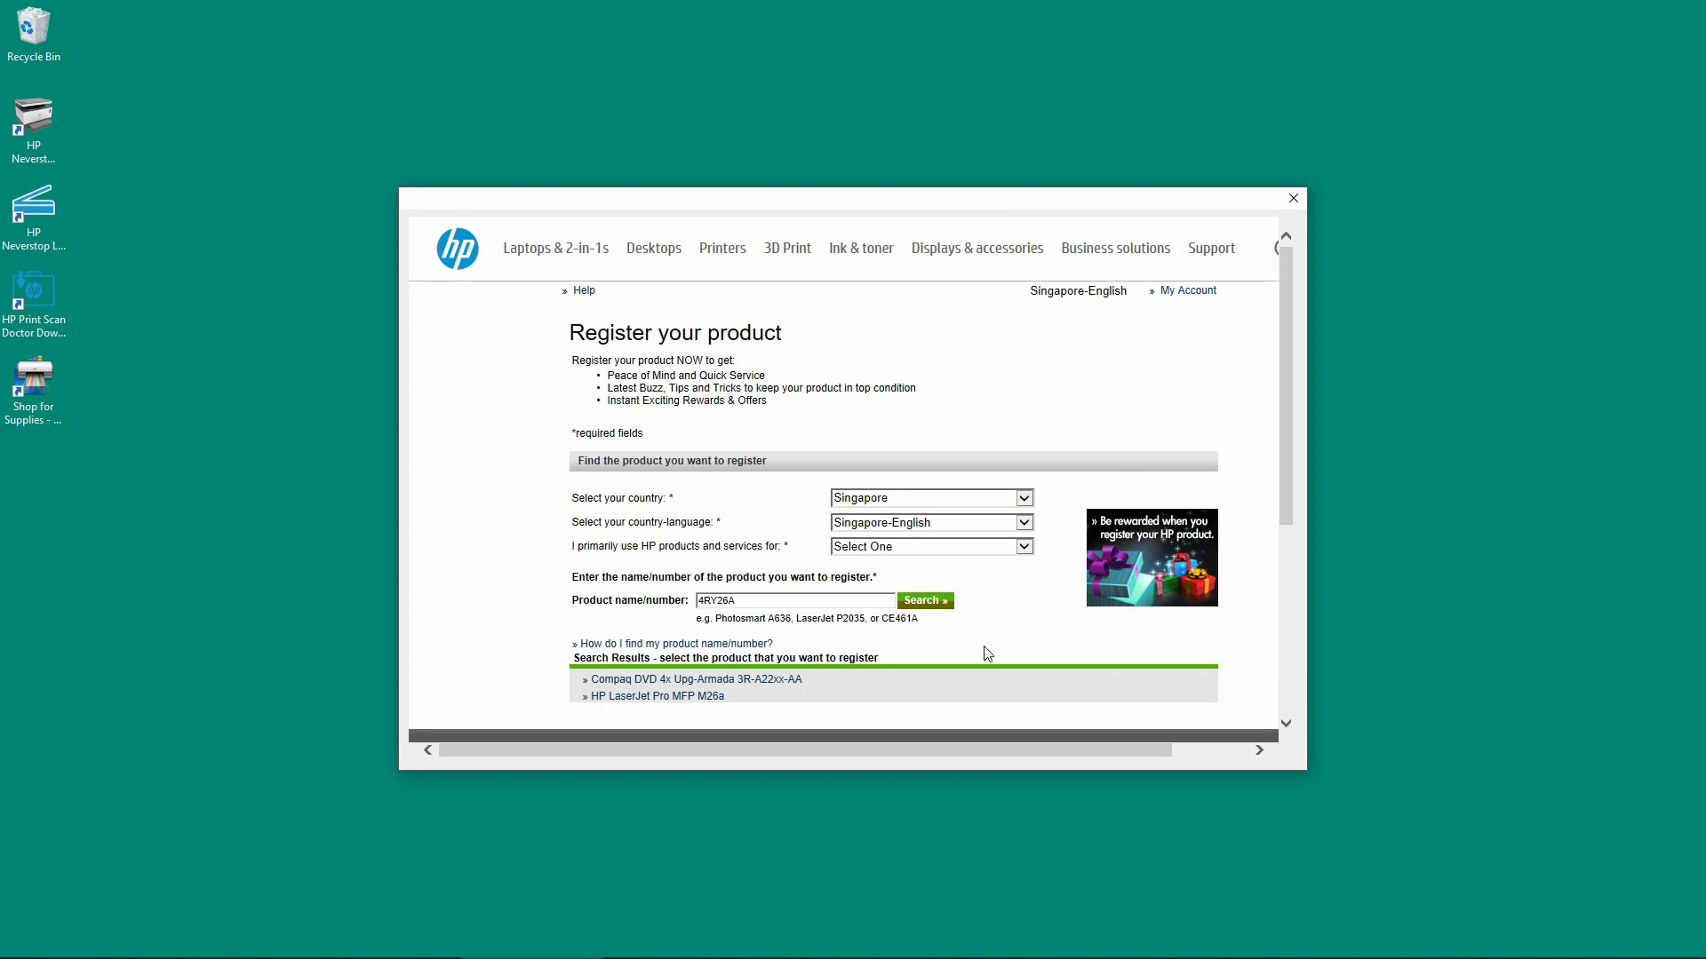
mouse_move(1293, 198)
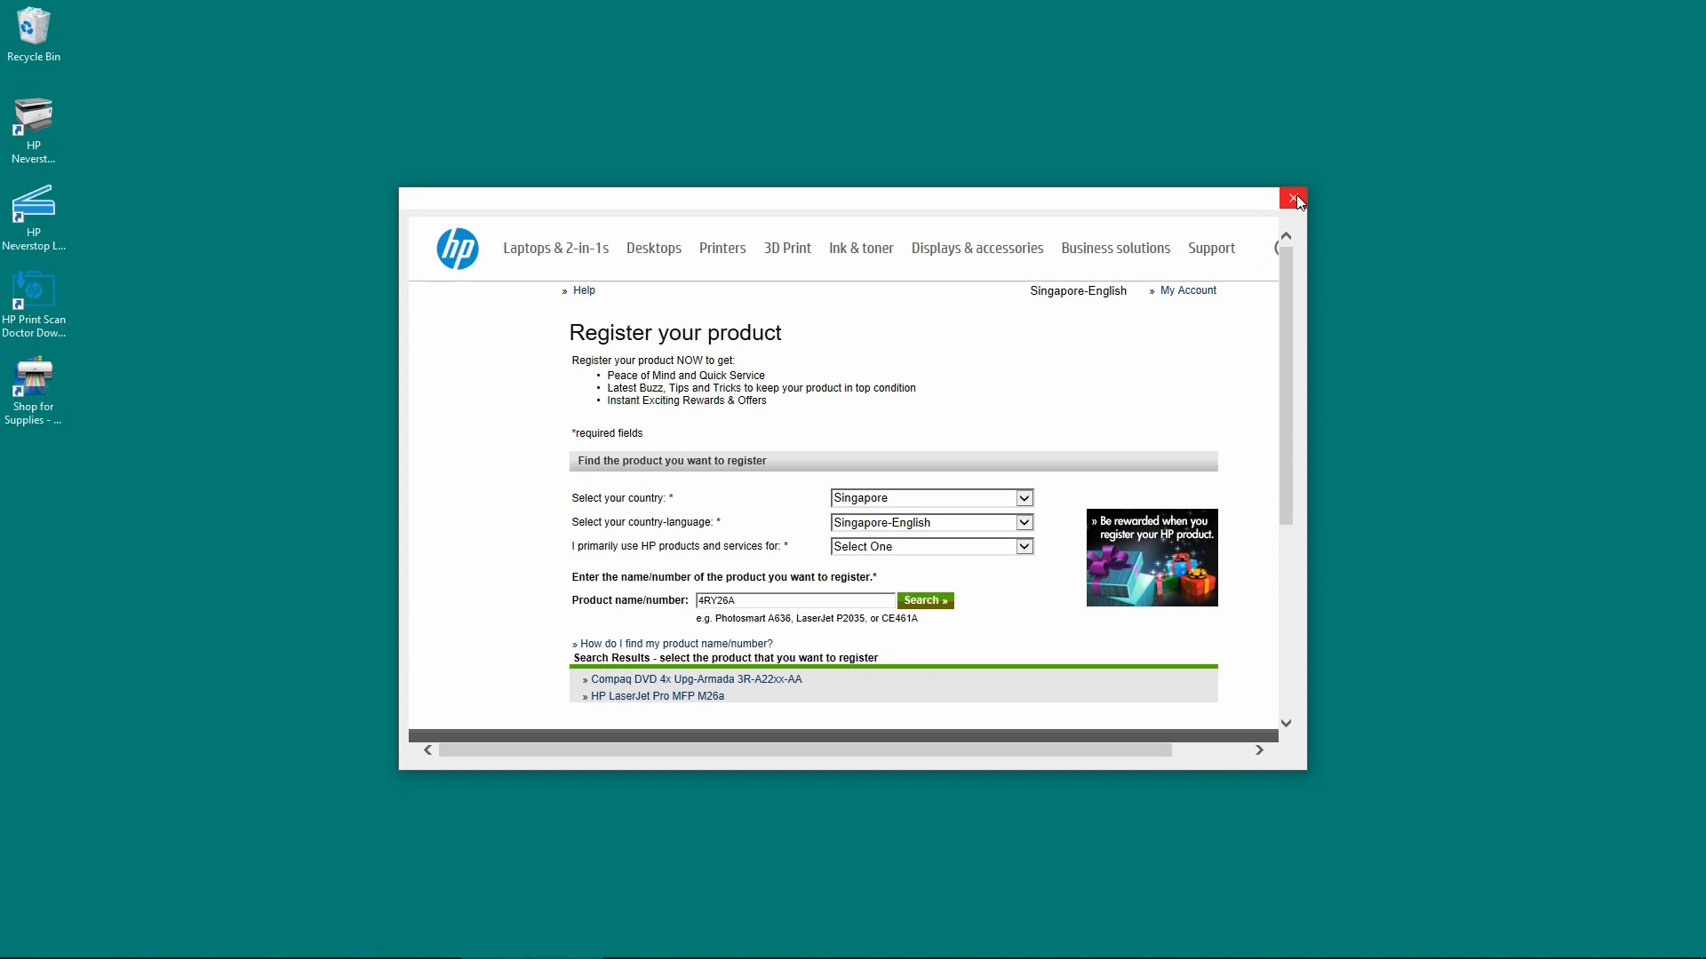
Close registration, exit setup, and launch HP Printer Assistant from the HP Neverstop desktop icon
click(1293, 199)
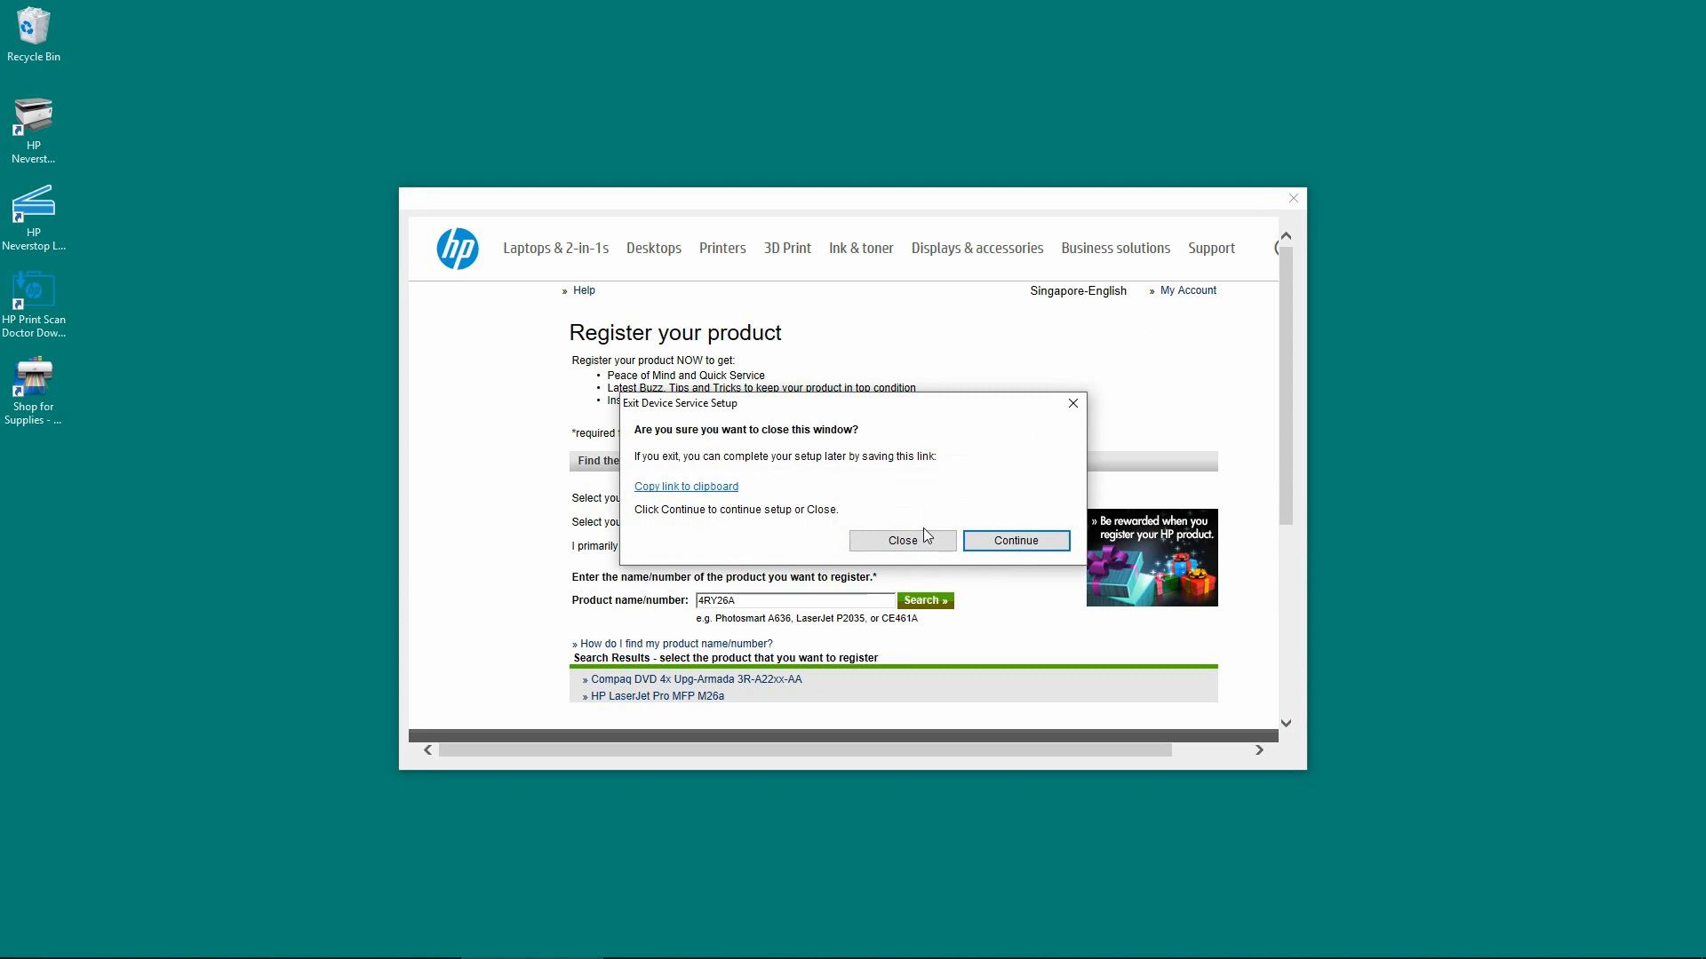
click(901, 541)
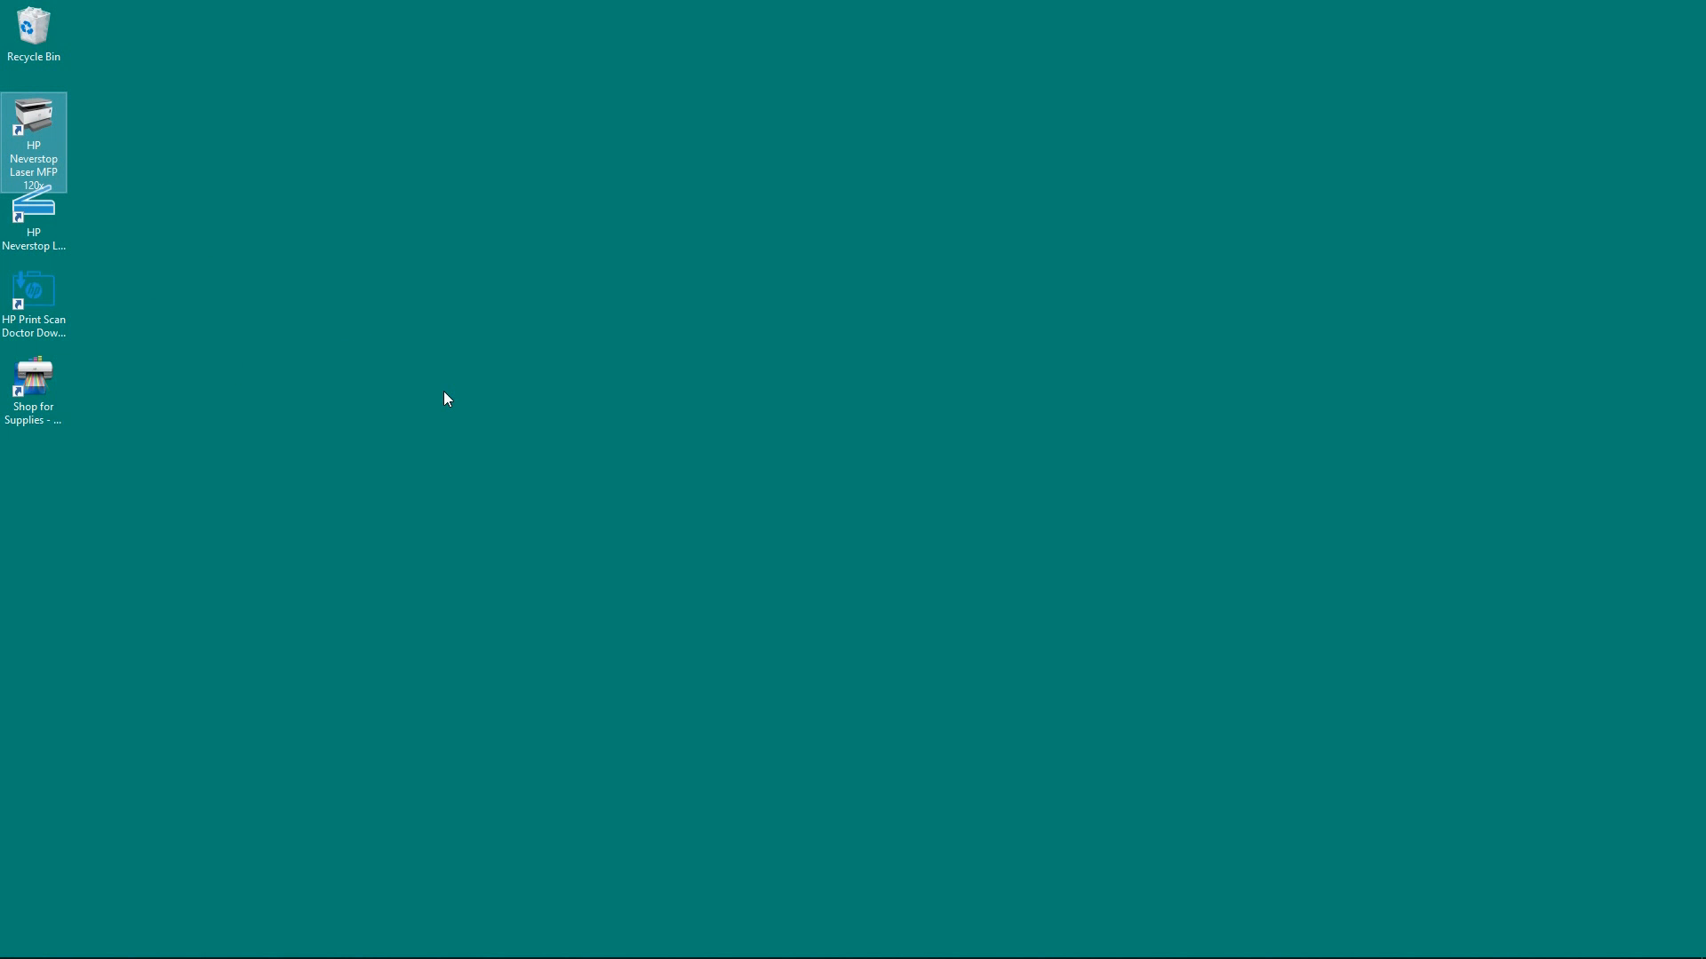
double_click(33, 141)
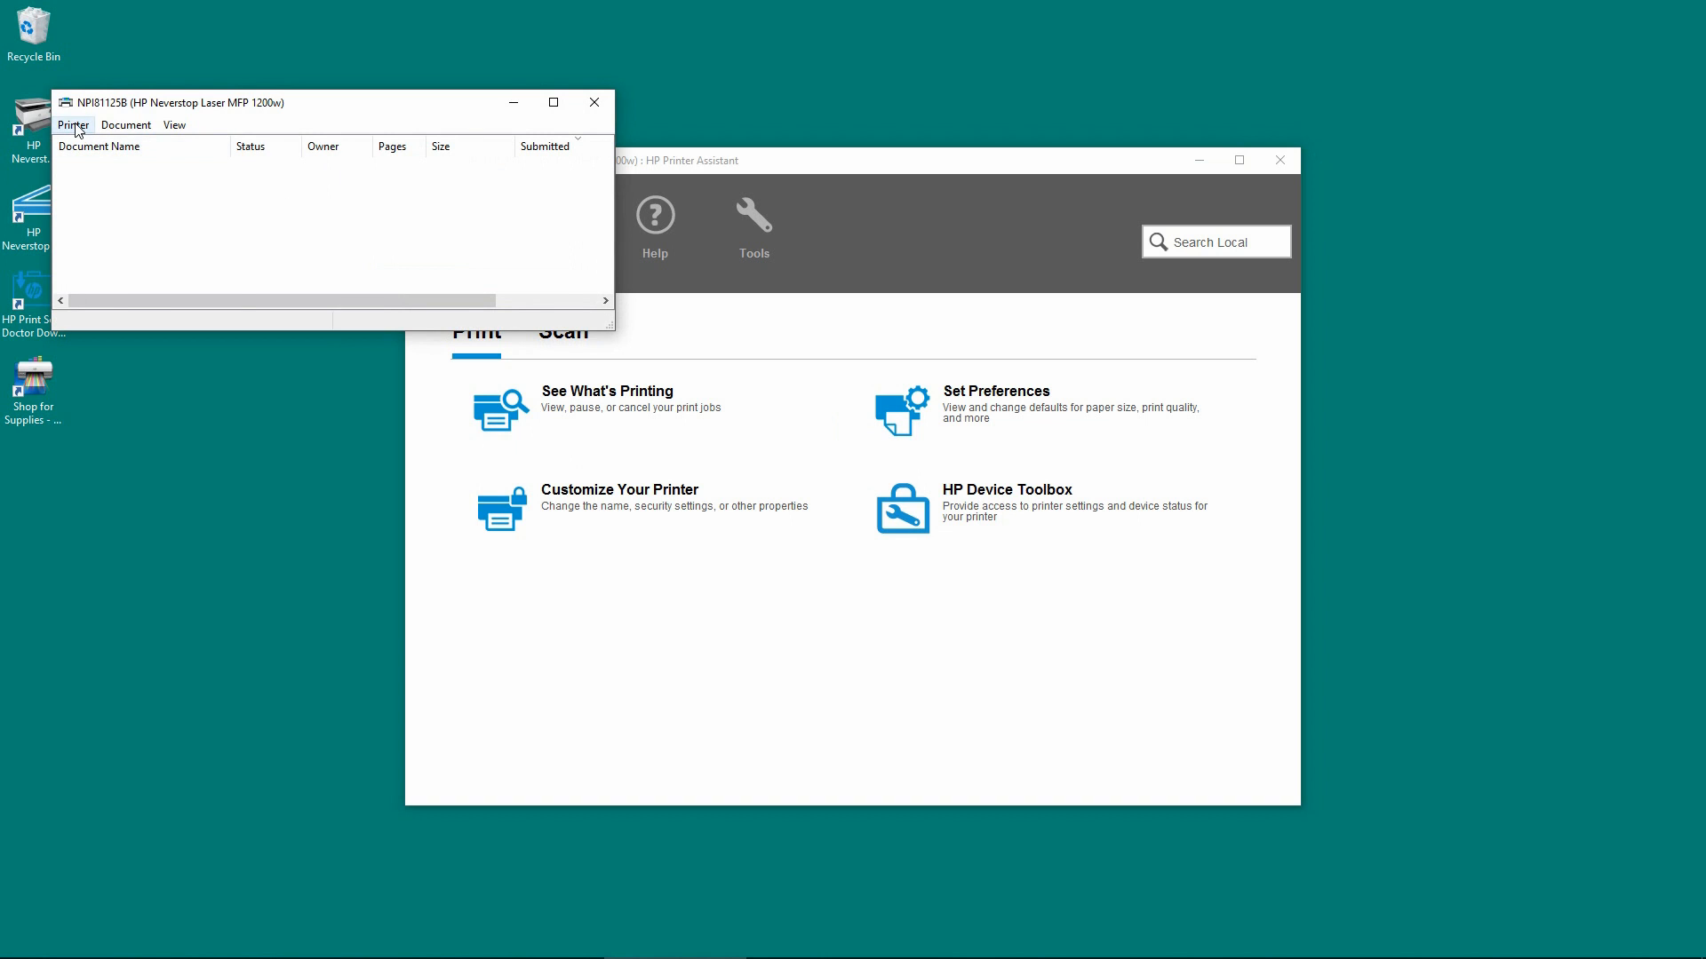
Print a test page from the printer's Properties, dismiss the confirmation, and cancel Properties
click(72, 124)
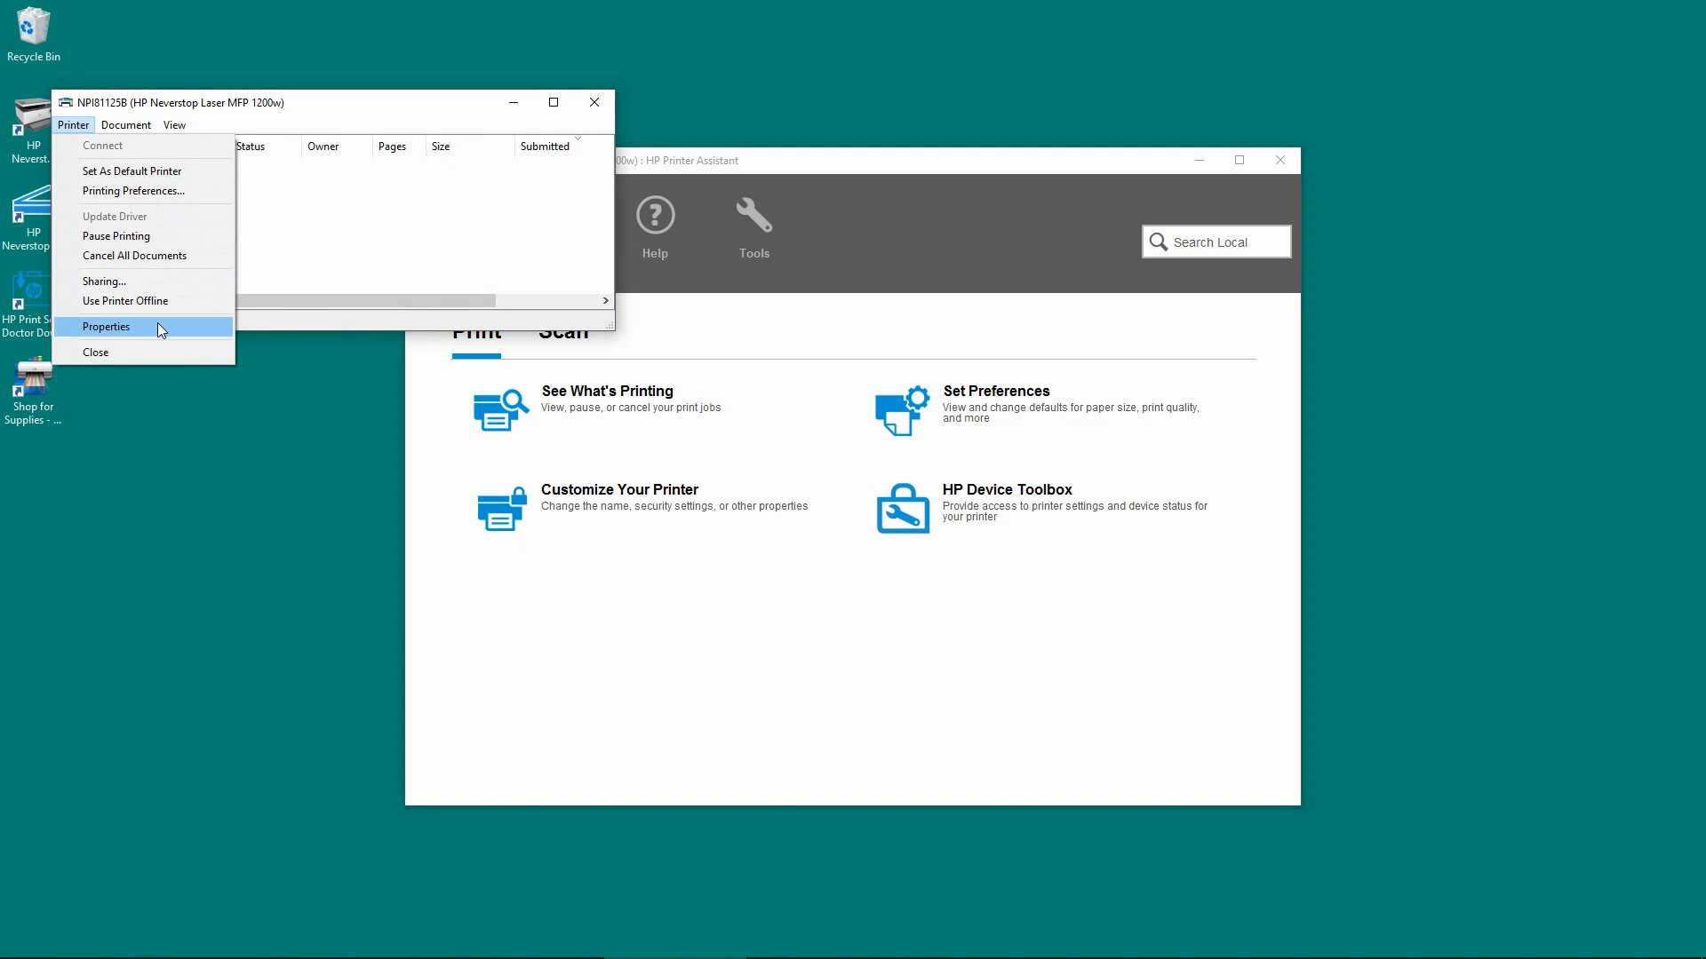
click(105, 326)
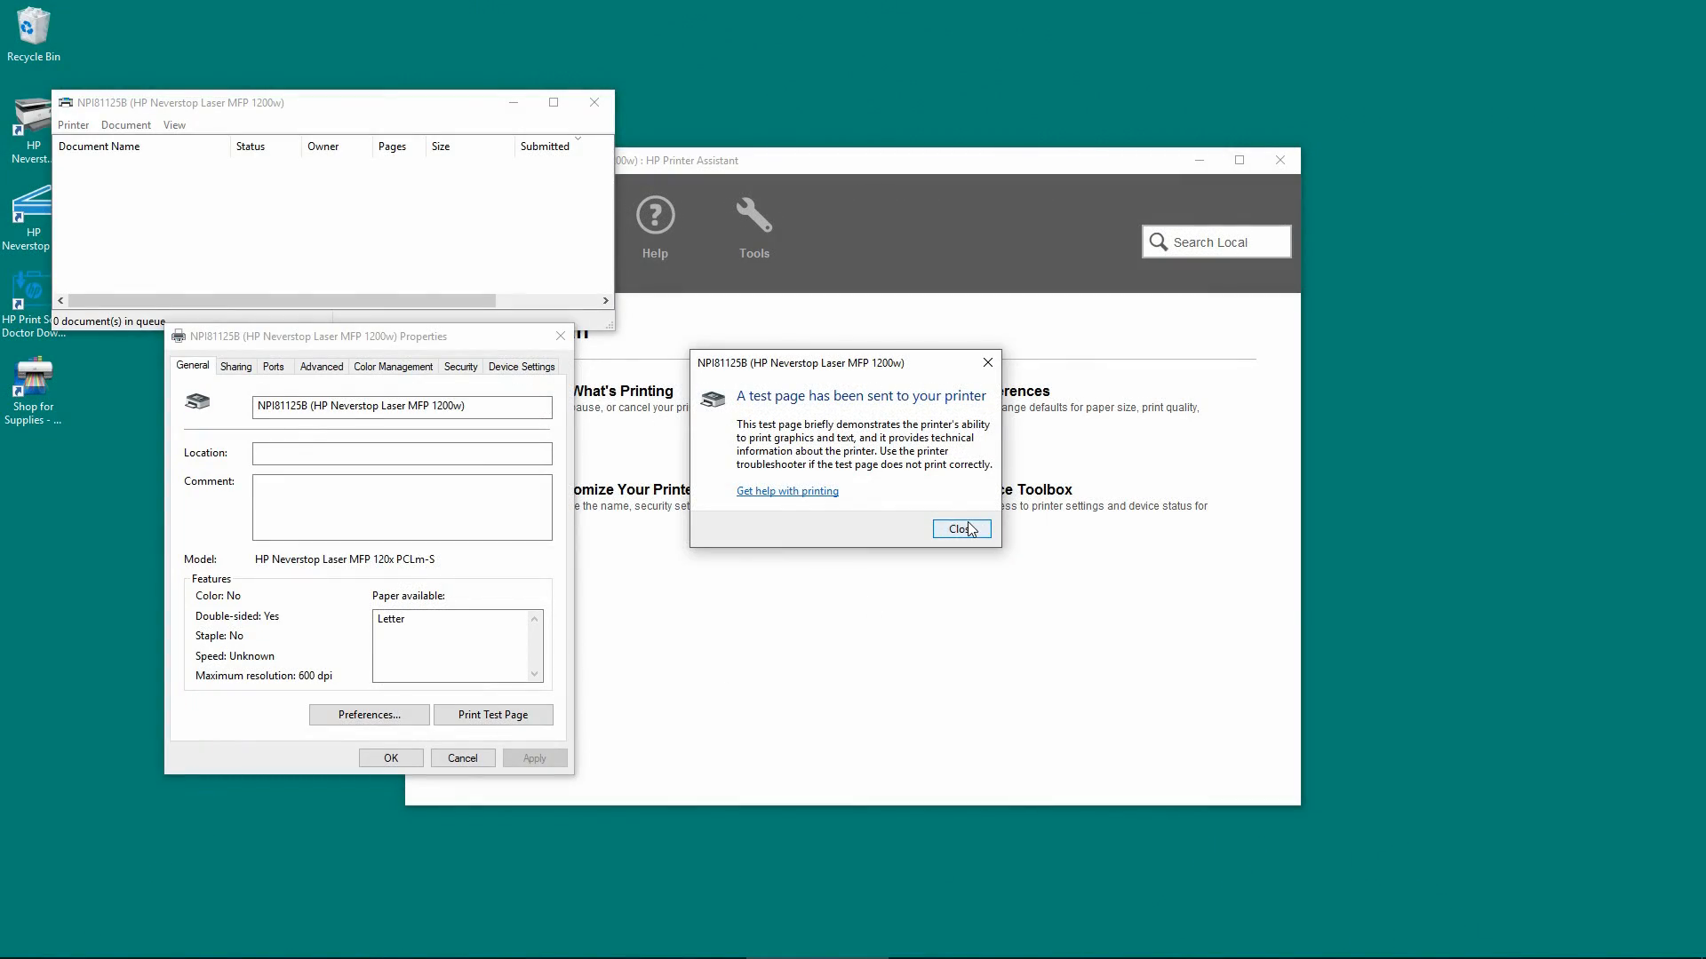
click(960, 528)
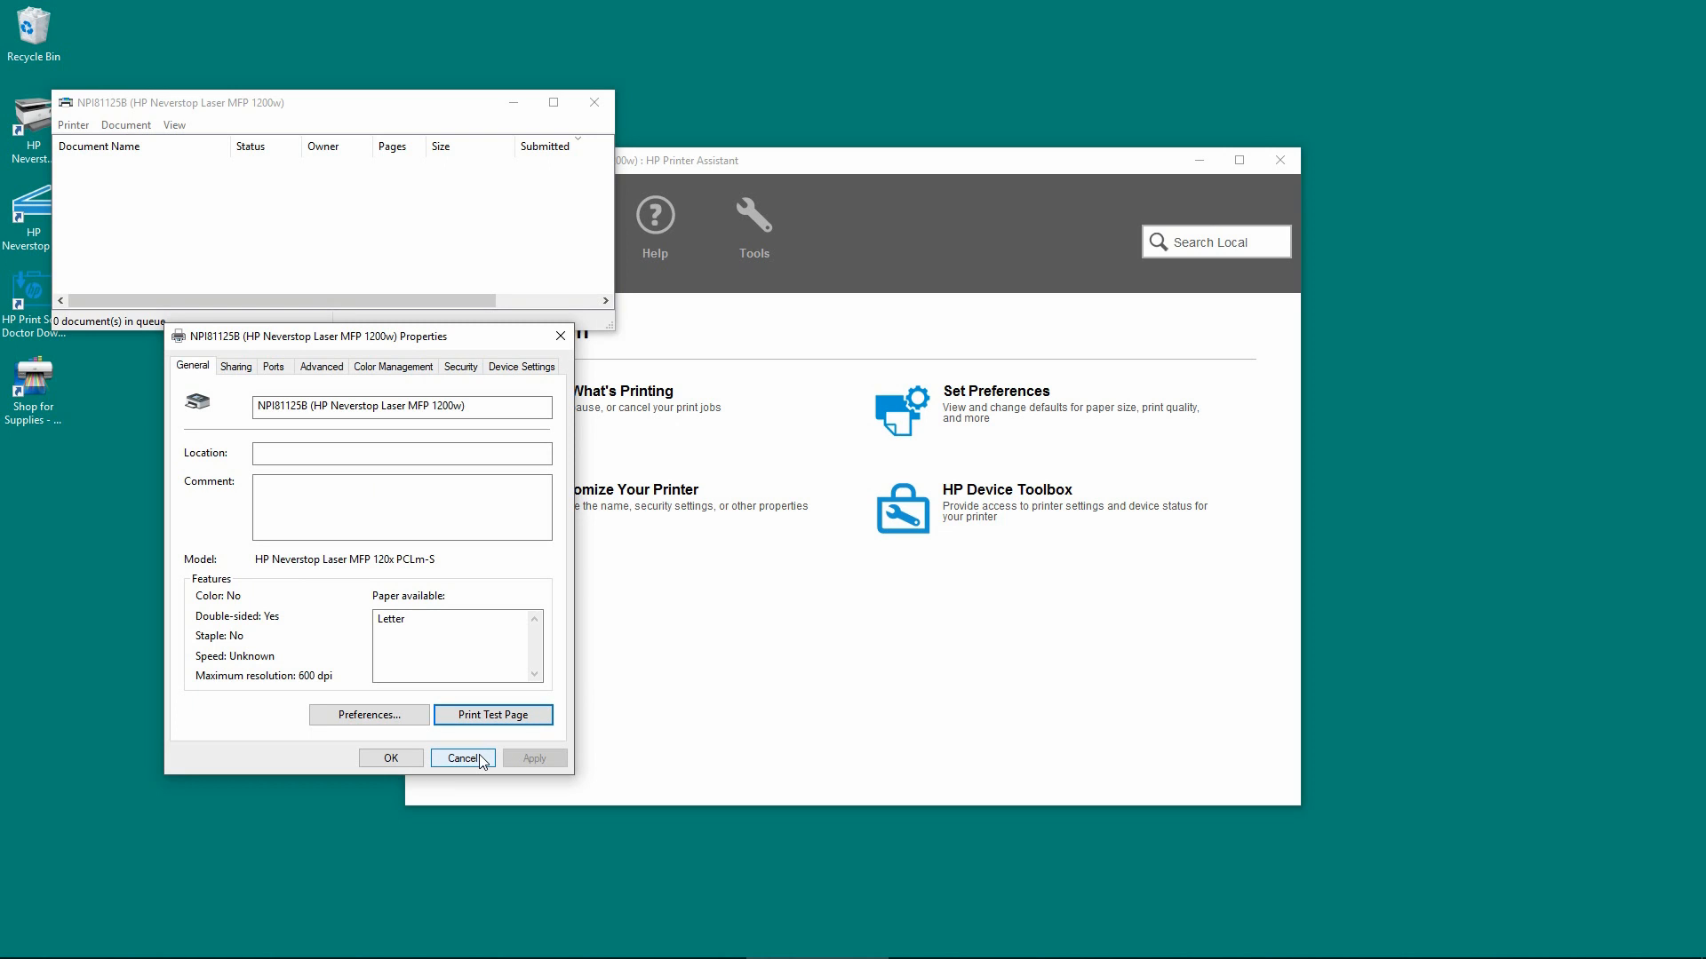
click(461, 758)
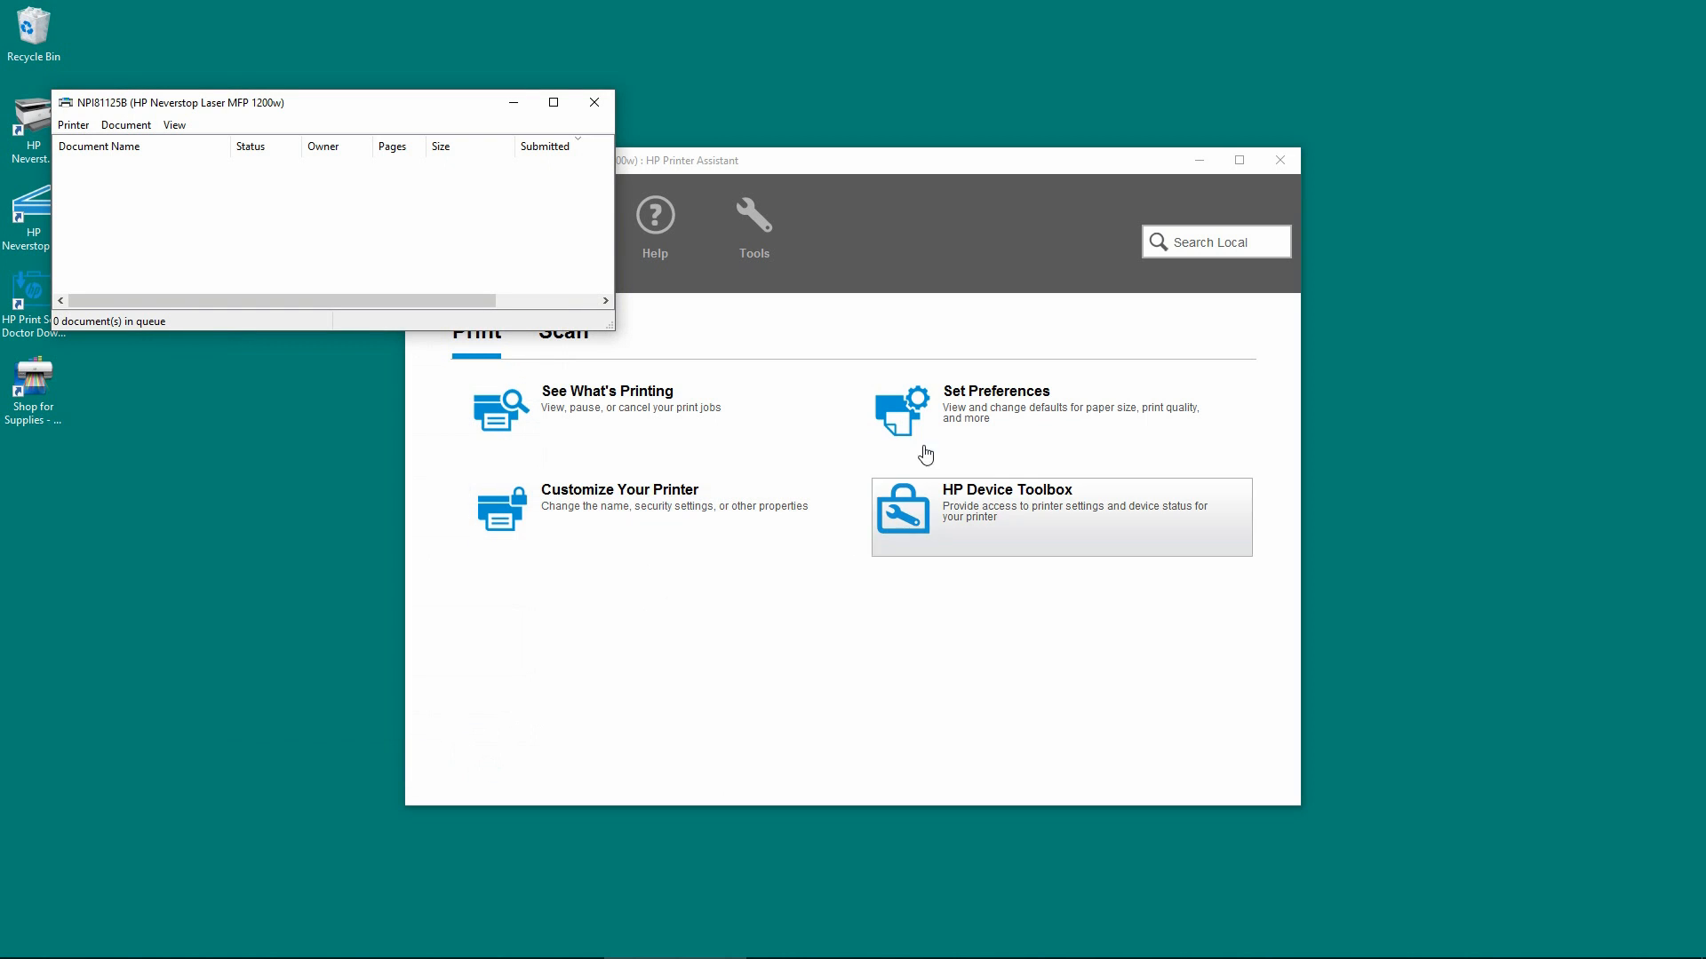